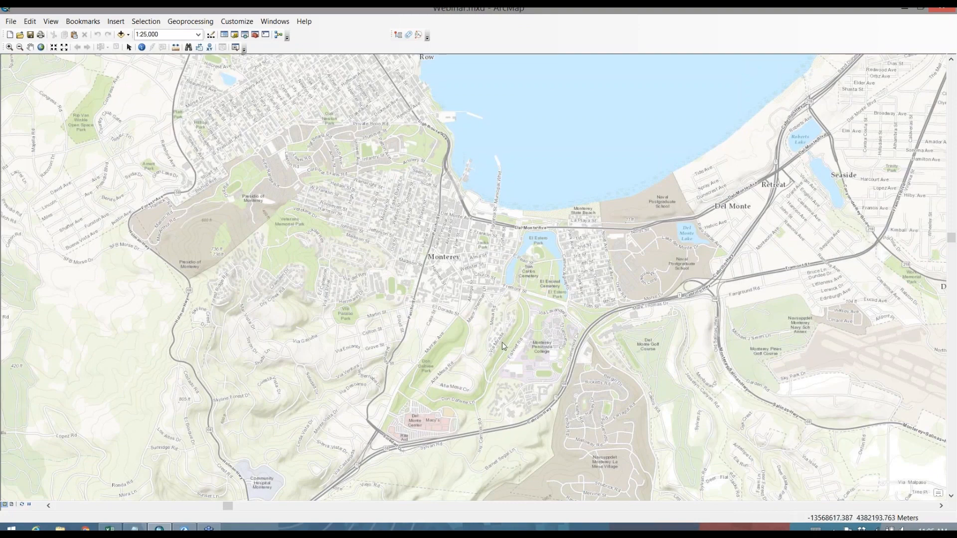
pyautogui.moveTo(503, 346)
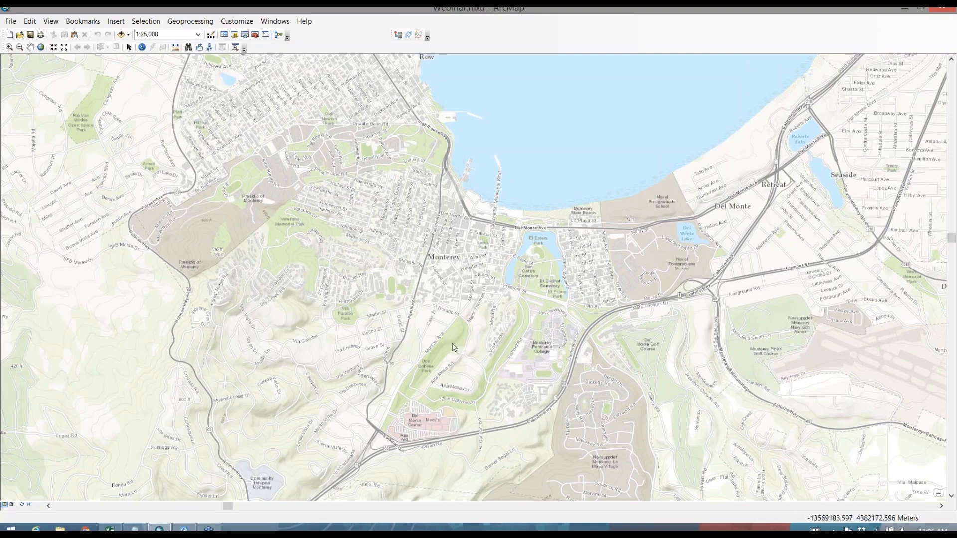
pyautogui.moveTo(435, 339)
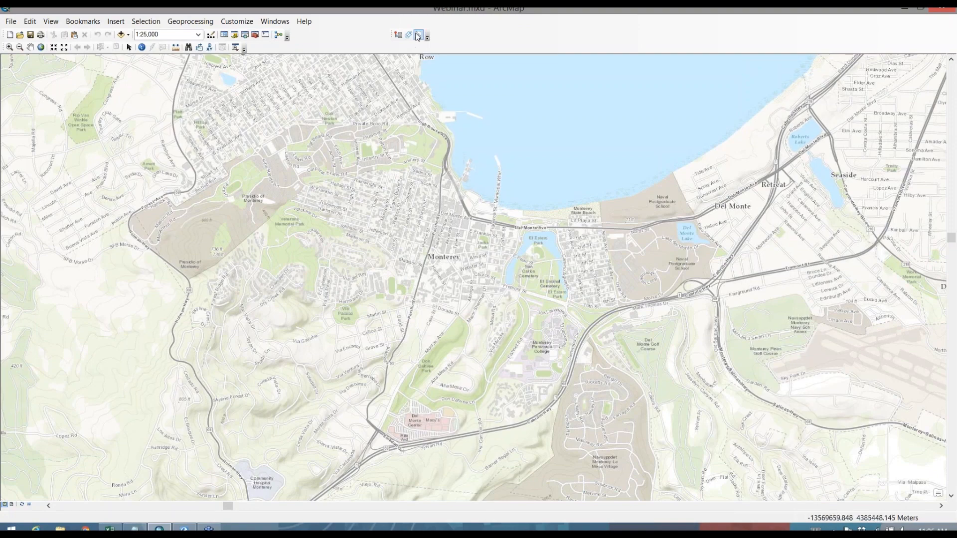
pyautogui.moveTo(398, 34)
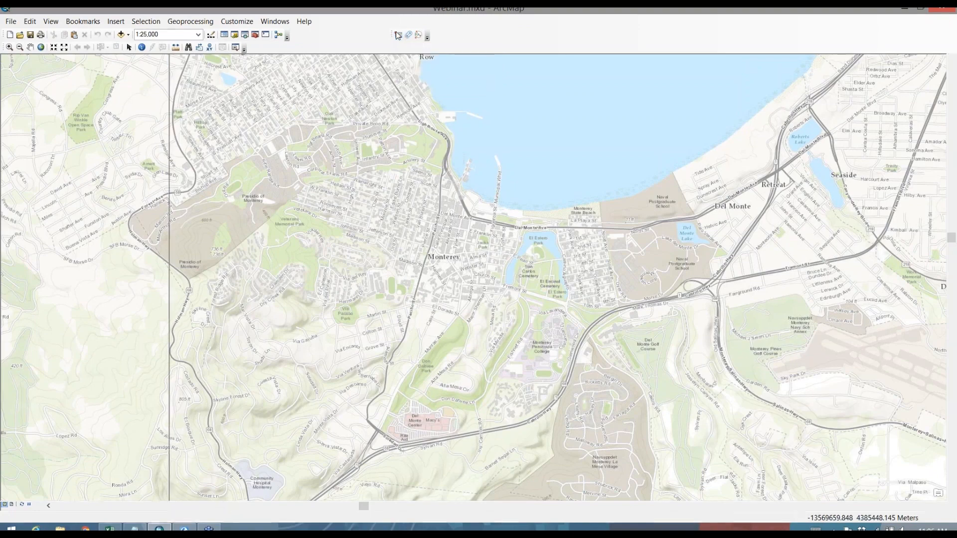
# Open the Coordinate Conversion pane and set its input display to DMS.
pyautogui.click(397, 34)
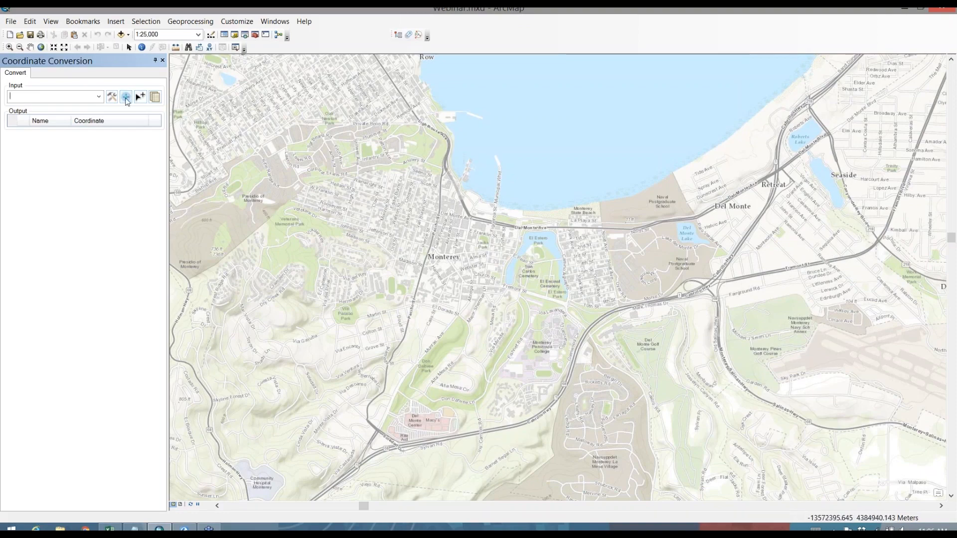
pyautogui.moveTo(113, 98)
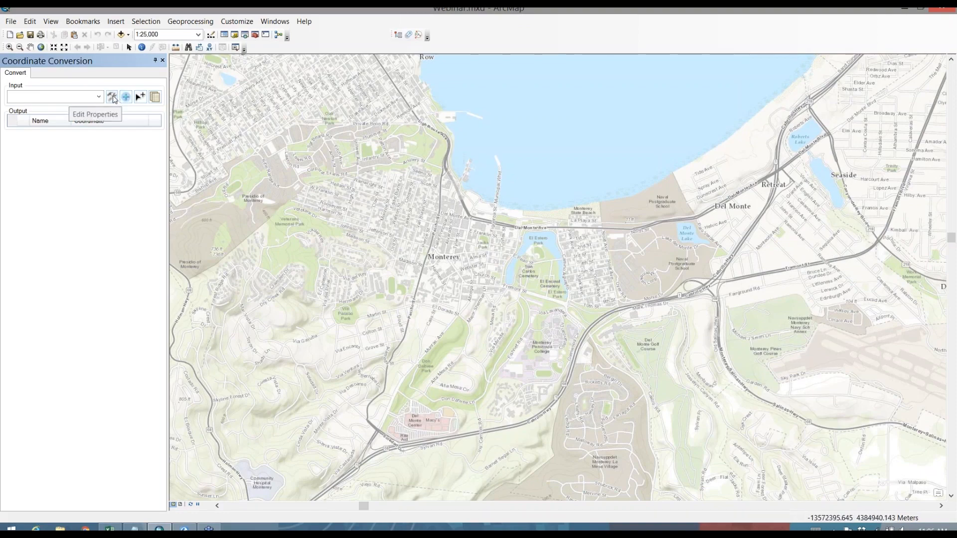
pyautogui.click(112, 96)
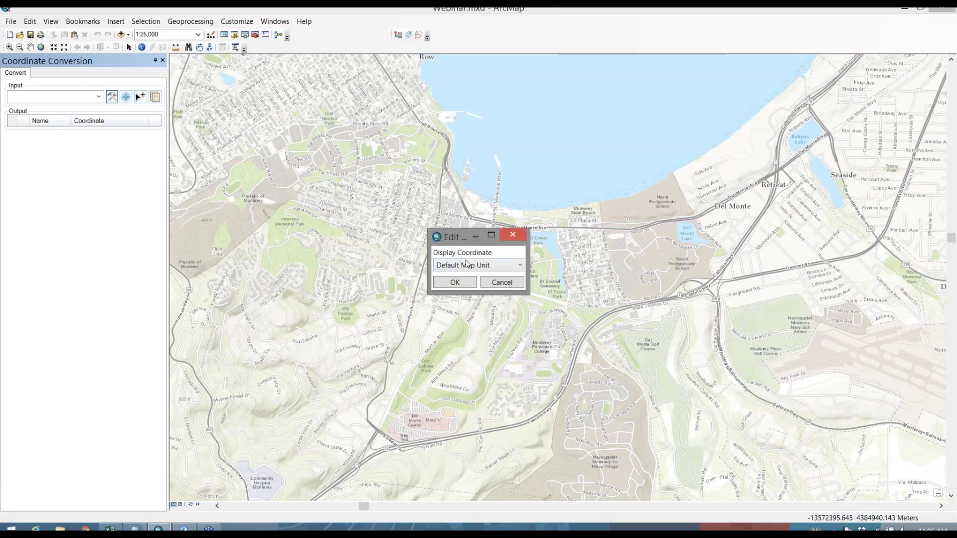
pyautogui.click(479, 265)
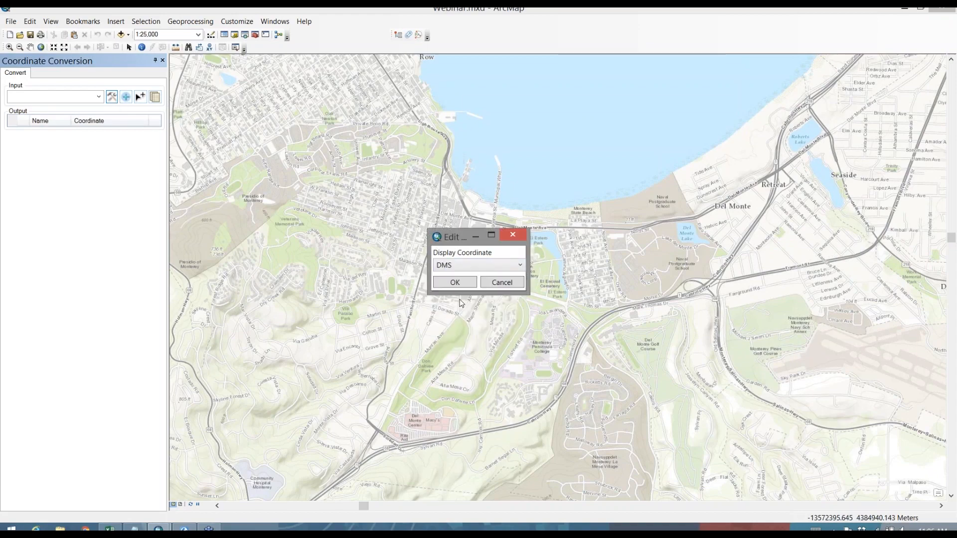
pyautogui.click(454, 282)
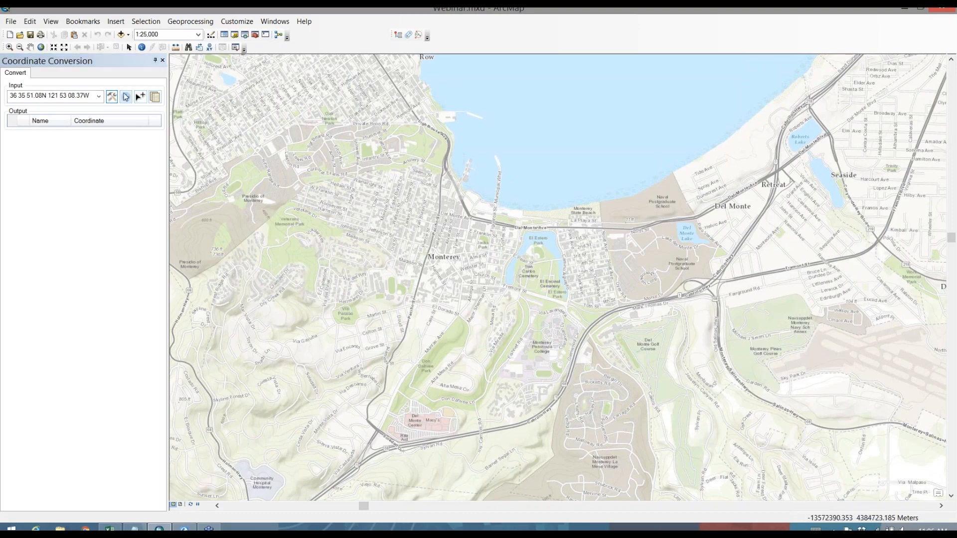
# Add a plain MGRS output coordinate.
pyautogui.click(125, 96)
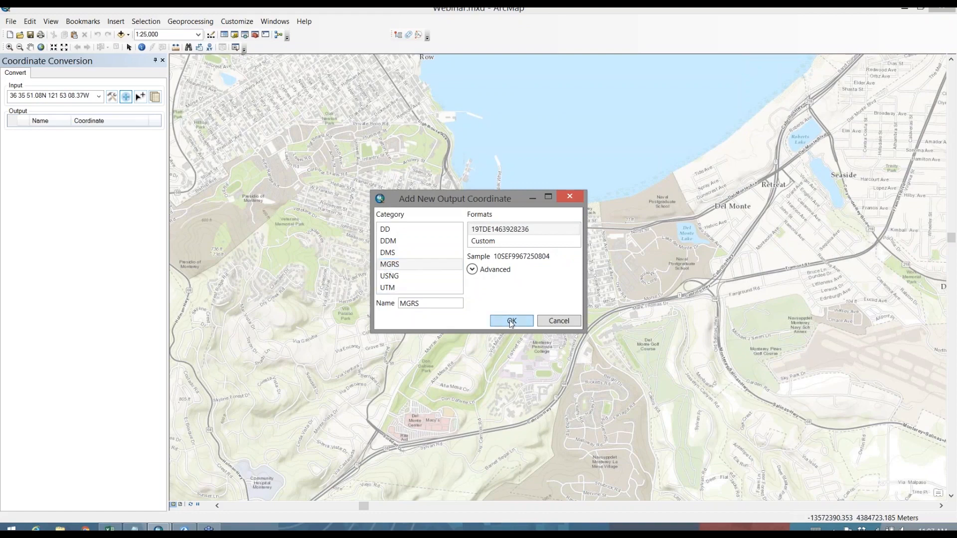
pyautogui.click(511, 320)
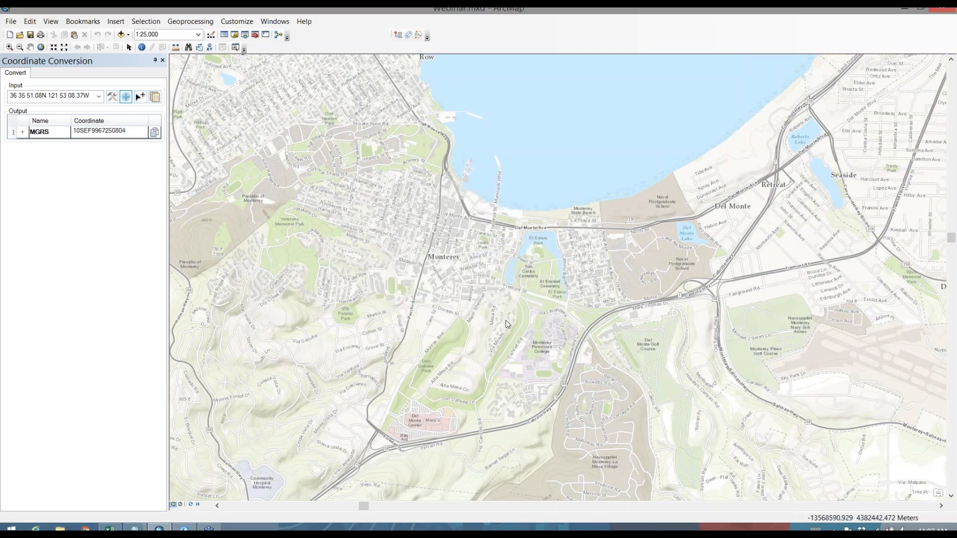
pyautogui.click(127, 96)
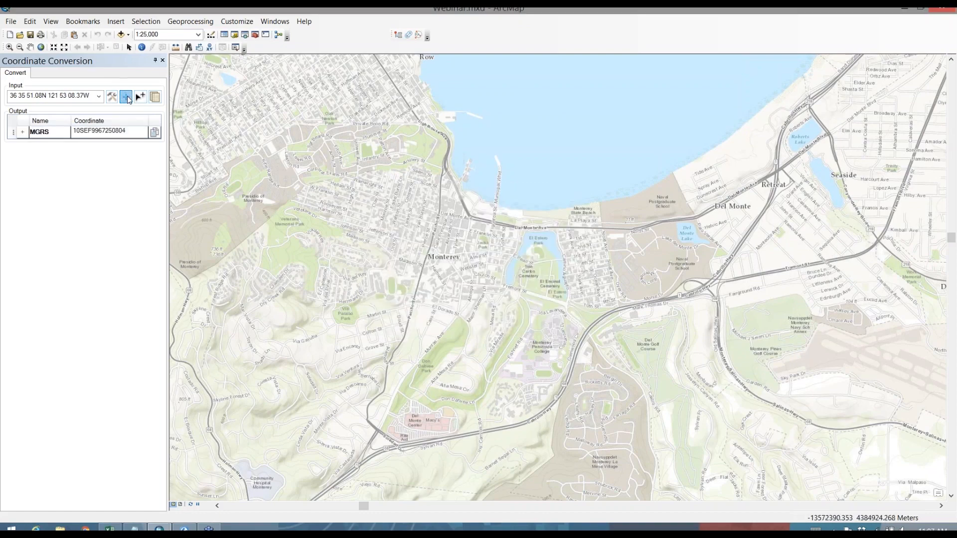
# Add a second MGRS output with spaced formatting, named MGRSspace.
pyautogui.click(126, 97)
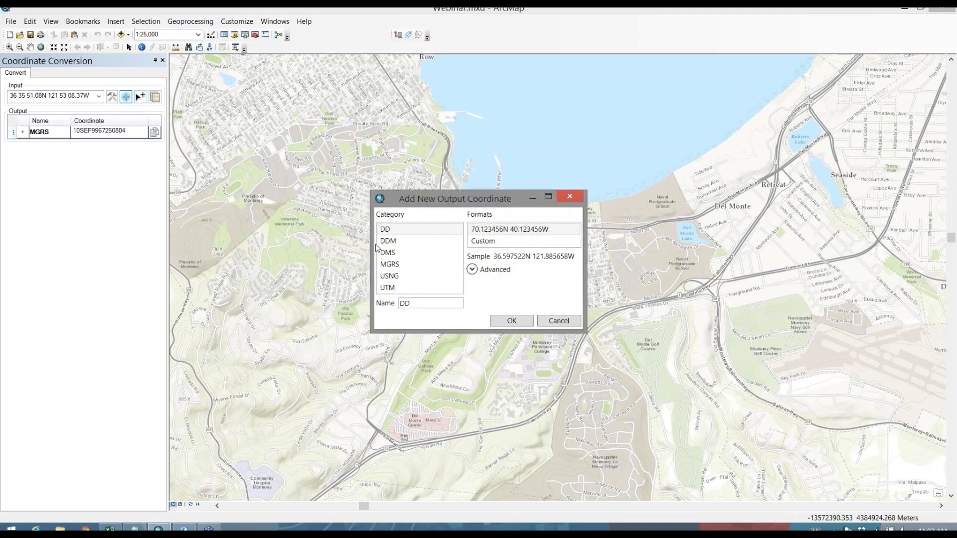
pyautogui.click(389, 263)
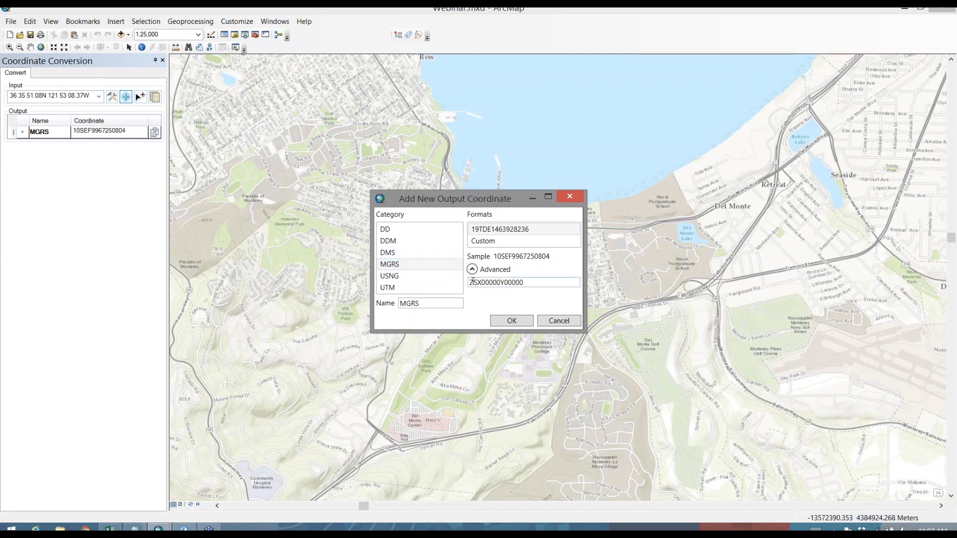
pyautogui.click(523, 282)
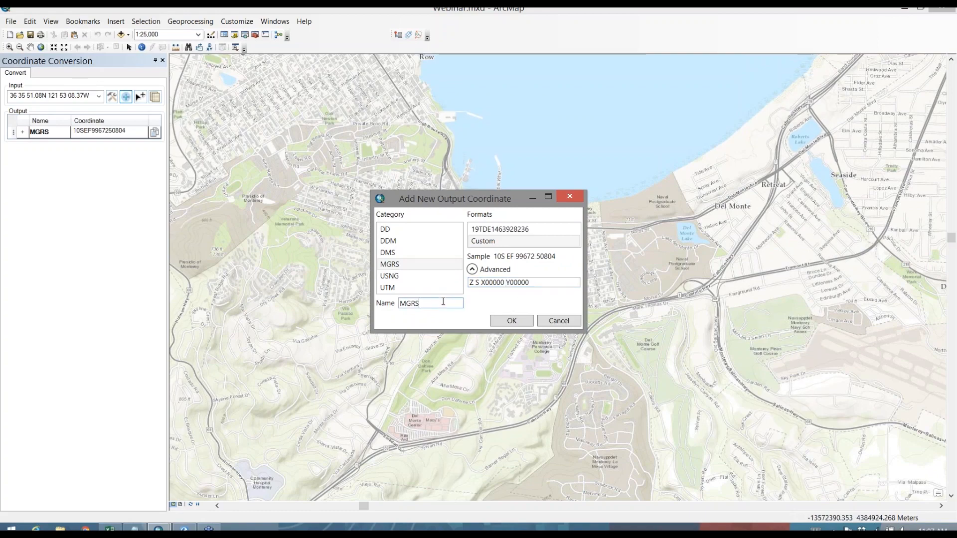
pyautogui.write('space')
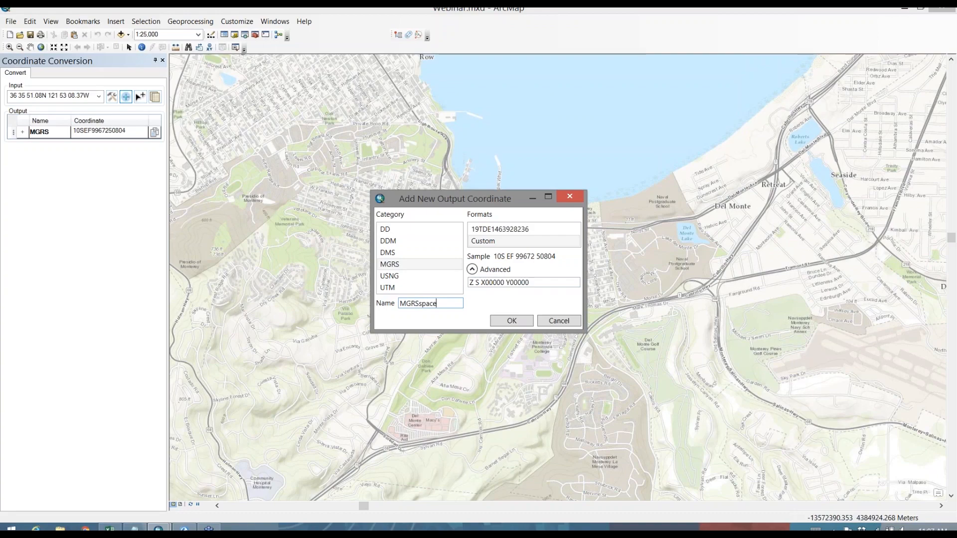
pyautogui.click(511, 321)
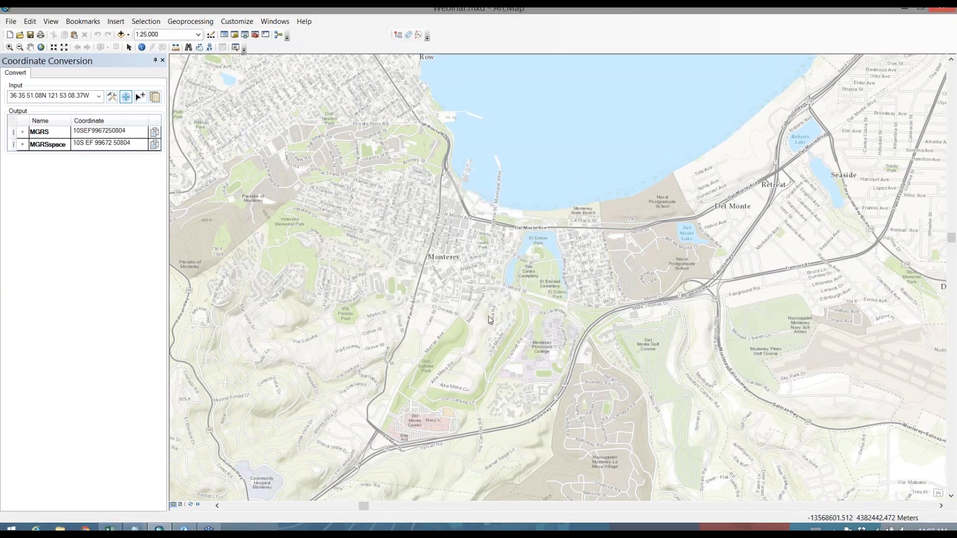
pyautogui.moveTo(109, 270)
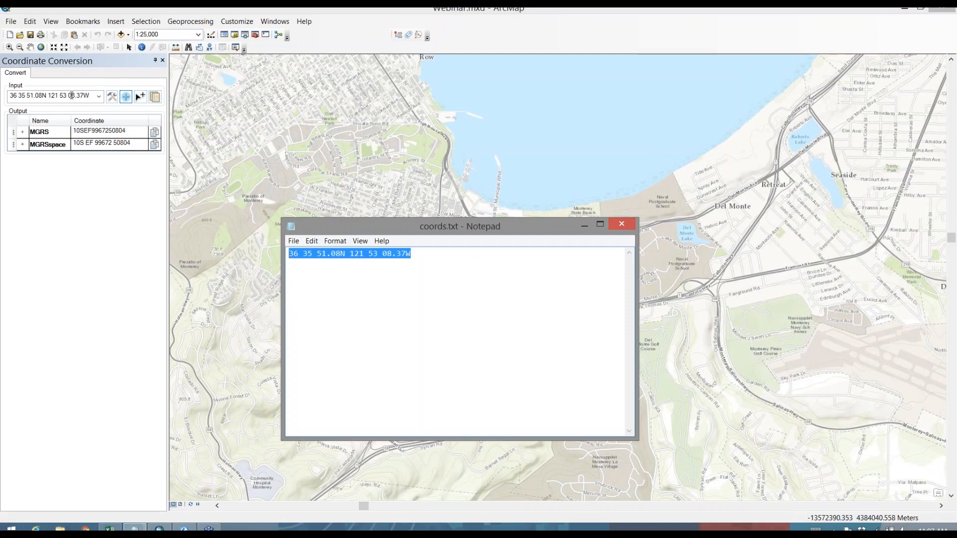
pyautogui.click(622, 223)
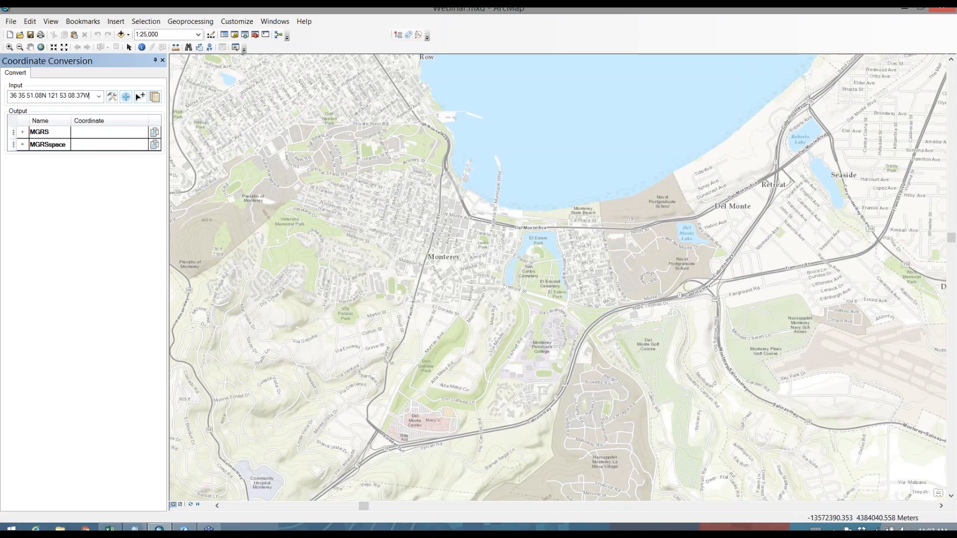
pyautogui.click(126, 96)
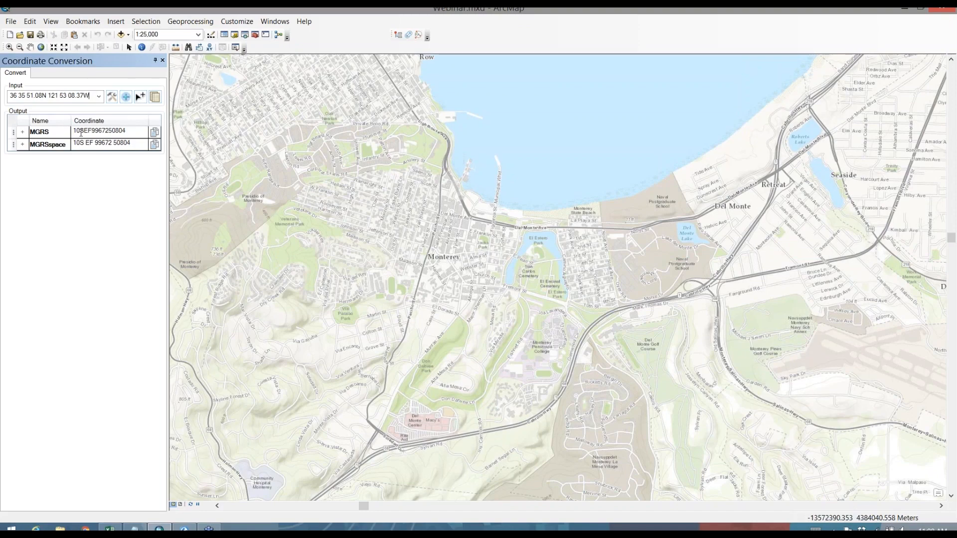
pyautogui.click(48, 145)
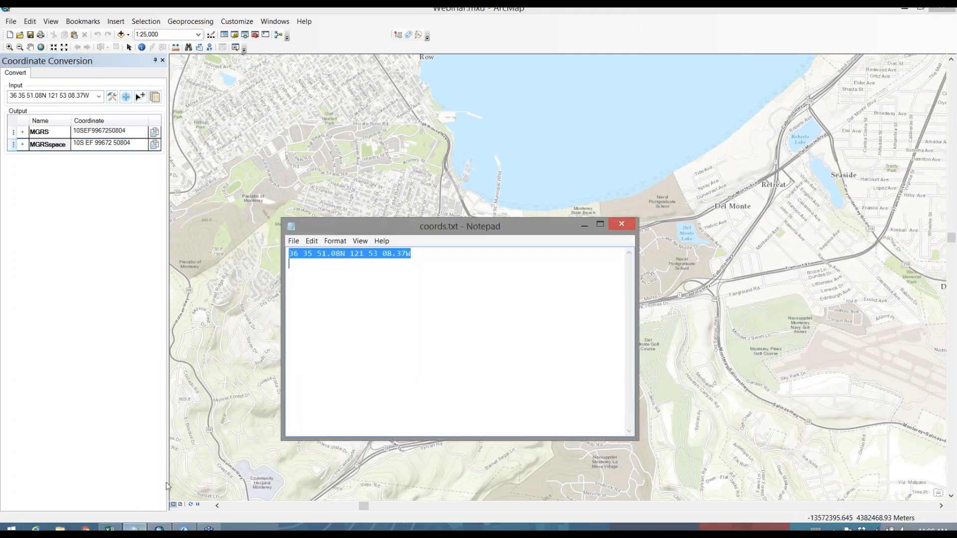
pyautogui.write('10S EF 99672 50804')
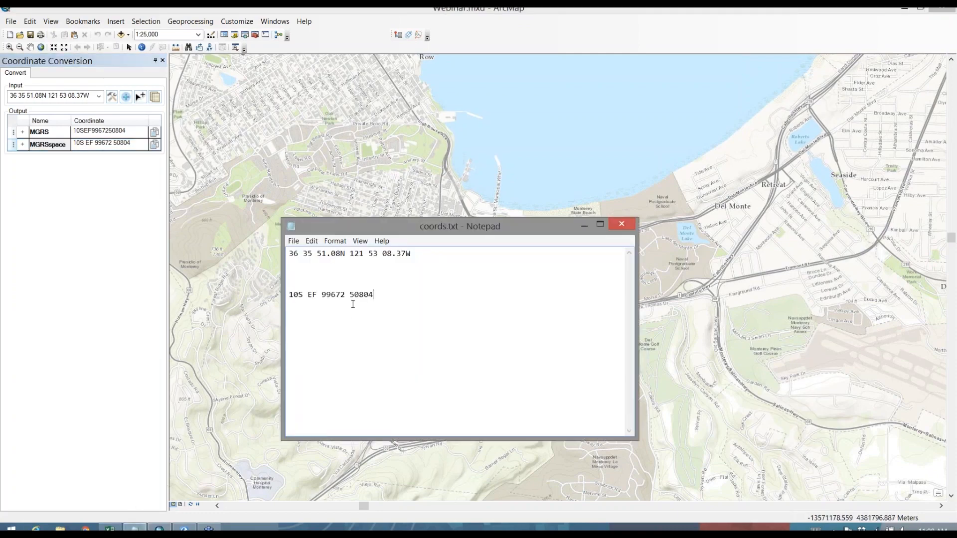
pyautogui.moveTo(409, 348)
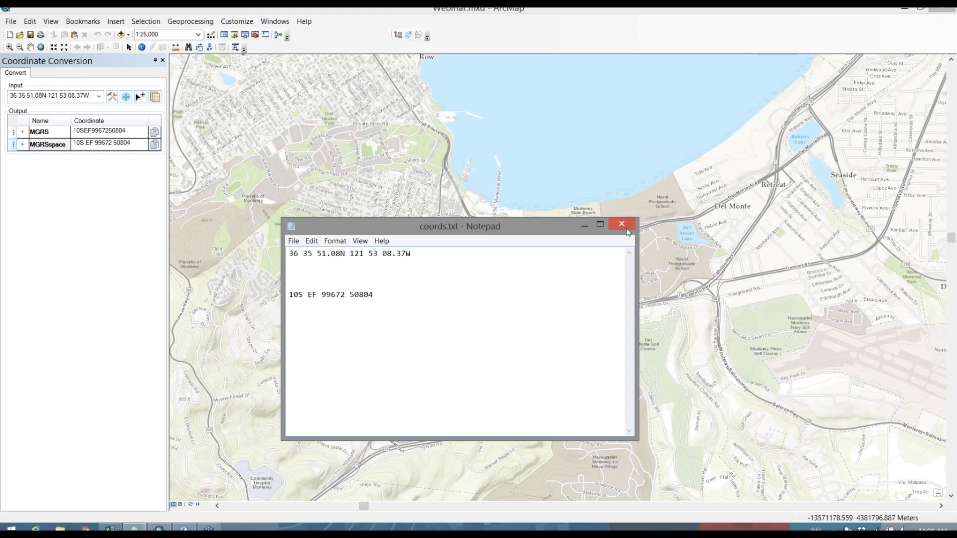
pyautogui.moveTo(621, 226)
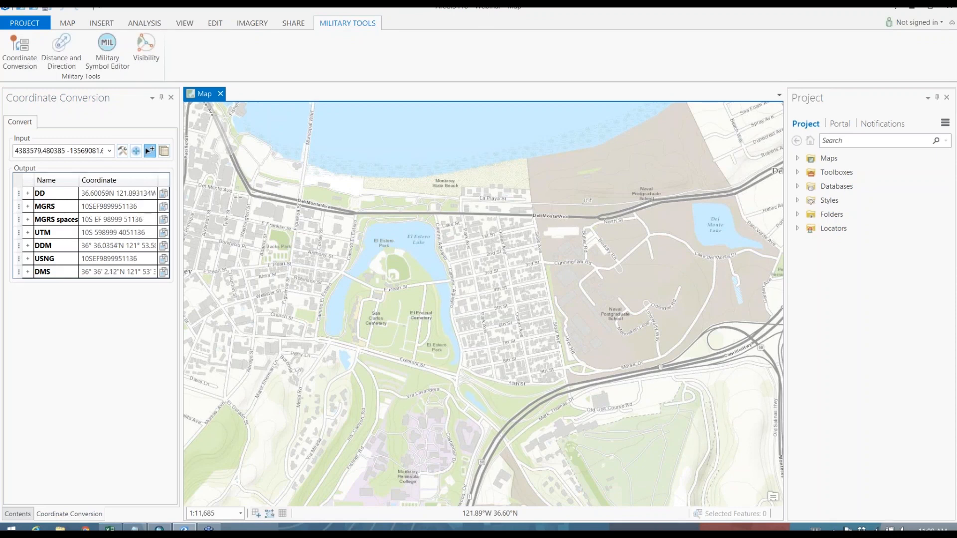
# Convert a clicked map point (36.597469N 121.885558W), paste its outputs into coords.txt, close Notepad.
pyautogui.click(298, 270)
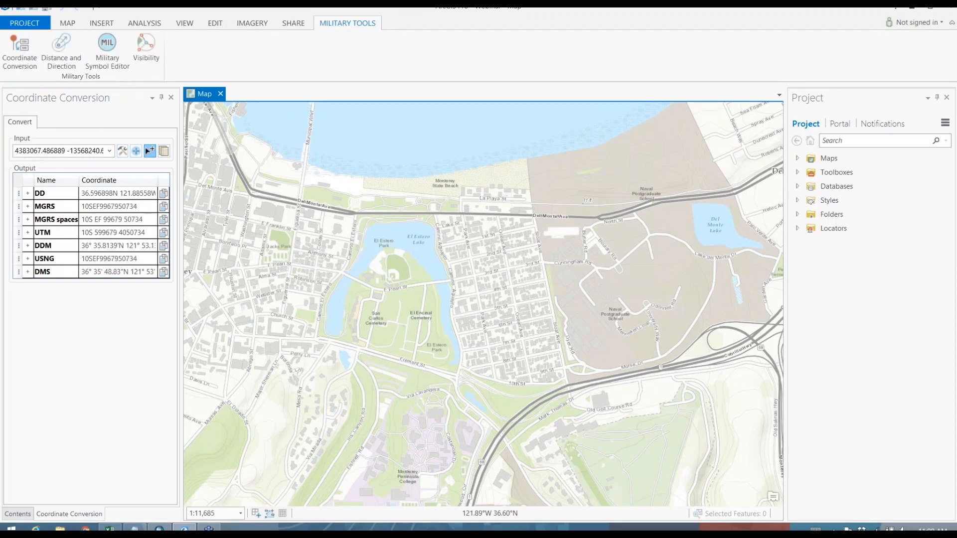
pyautogui.click(423, 302)
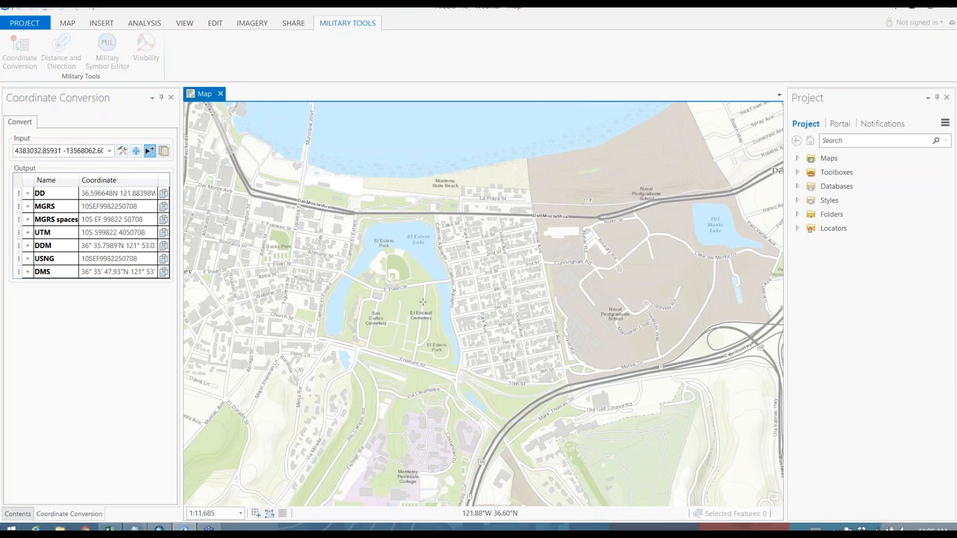
pyautogui.click(394, 278)
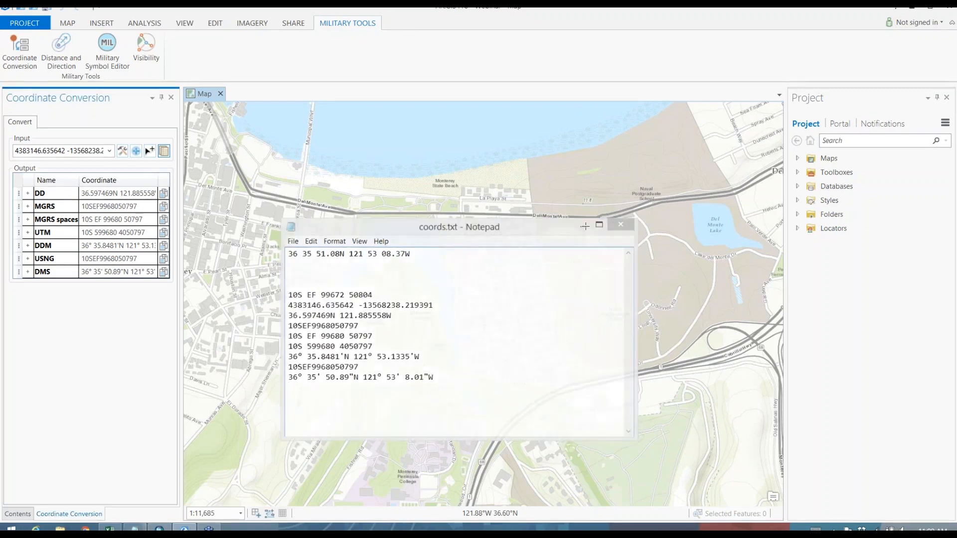
pyautogui.click(620, 225)
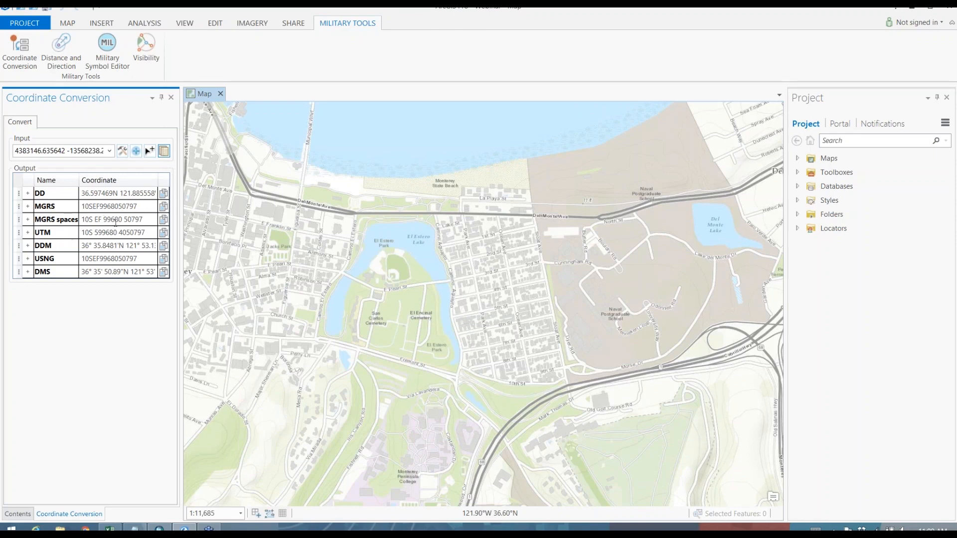
# Expand MGRS output into GZD 10S, square EF, easting 99680, northing 50797.
pyautogui.click(44, 207)
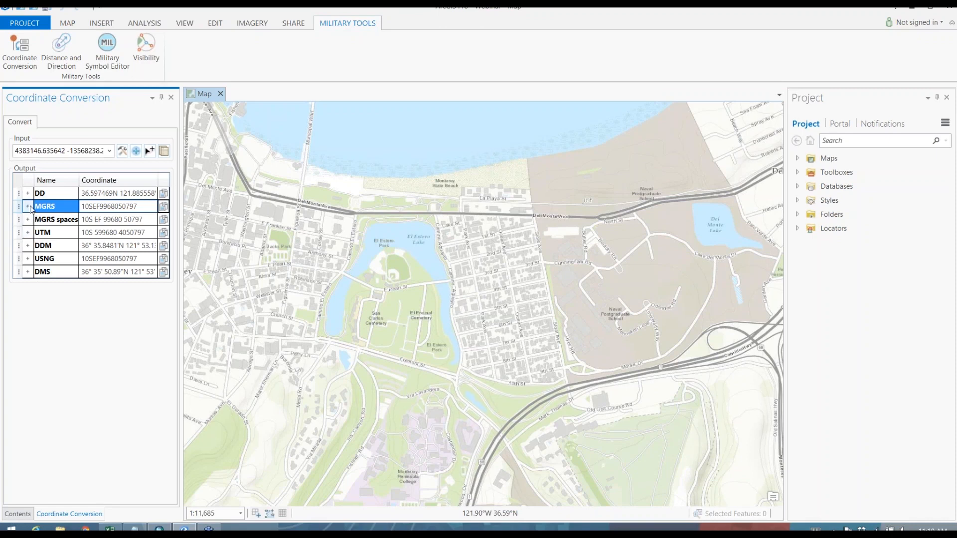
pyautogui.click(27, 206)
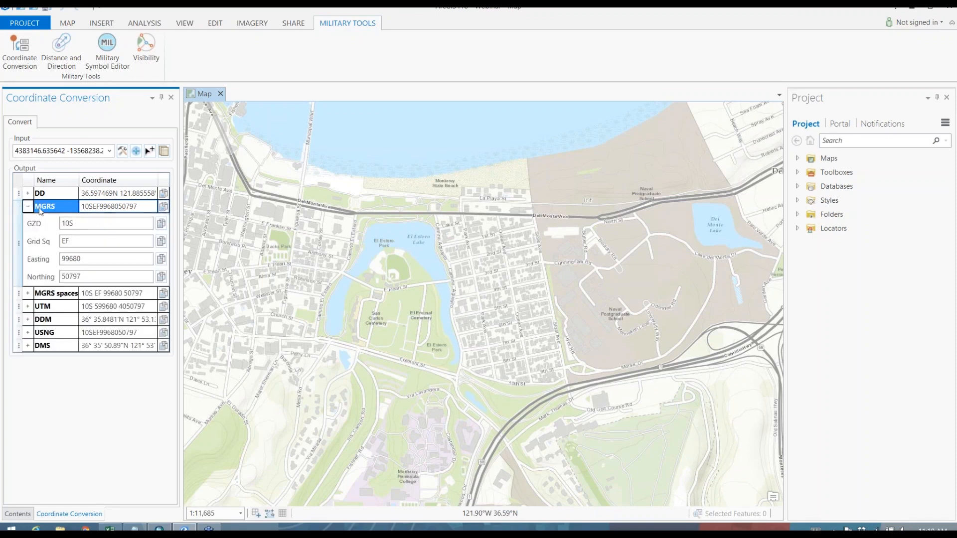
pyautogui.click(106, 223)
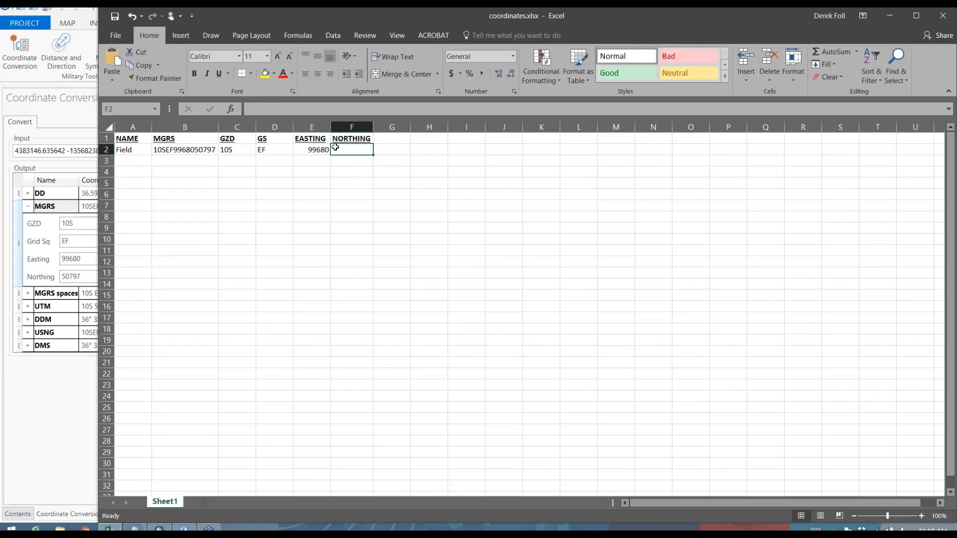
pyautogui.press('ctrl+v')
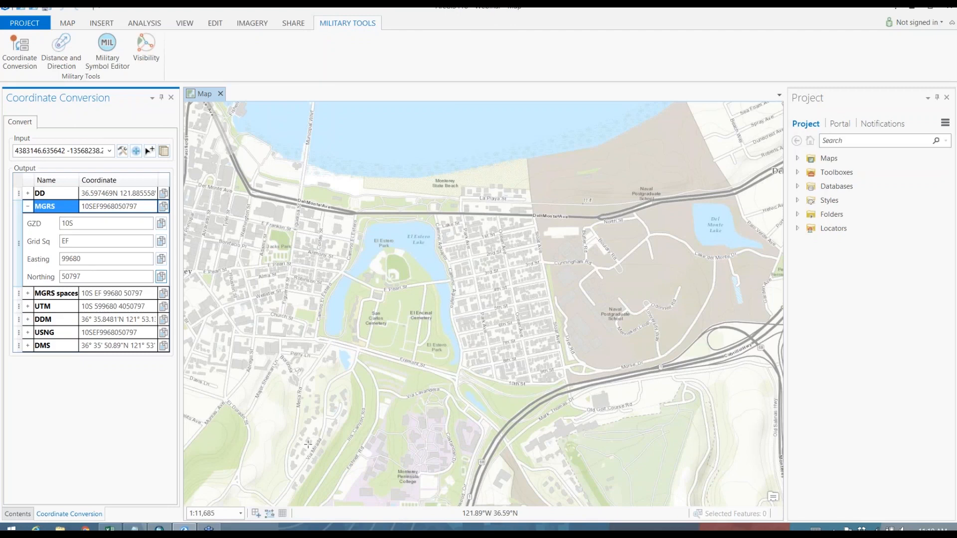
pyautogui.moveTo(356, 478)
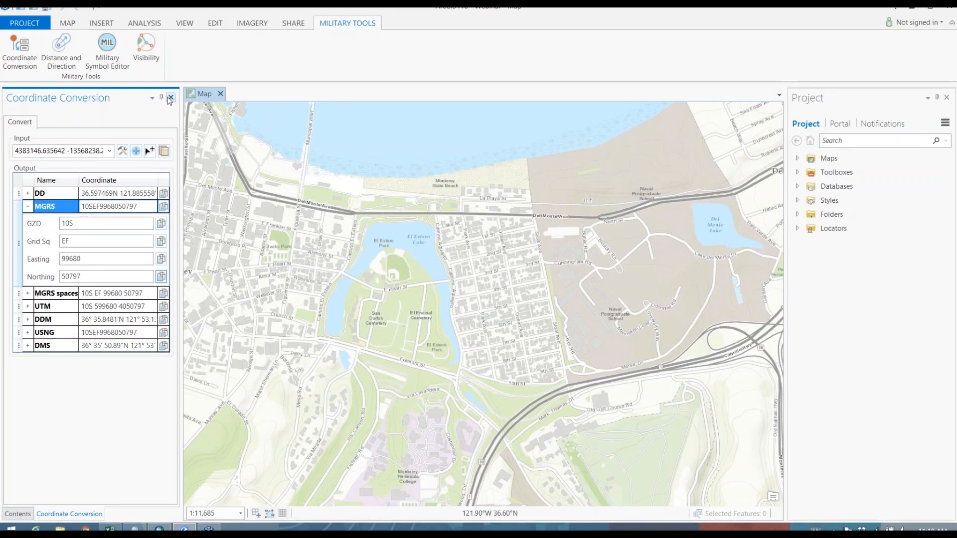
# Close the conversion pane and paste El Estero Lake's DMS 36° 35' 48.19"N 121° 53' 8.41"W into coords.txt.
pyautogui.click(170, 98)
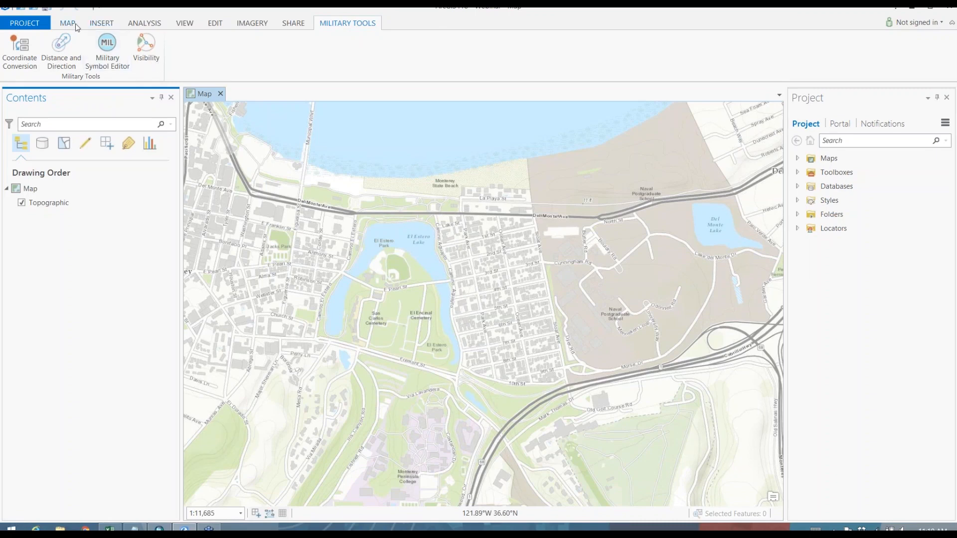
pyautogui.click(68, 22)
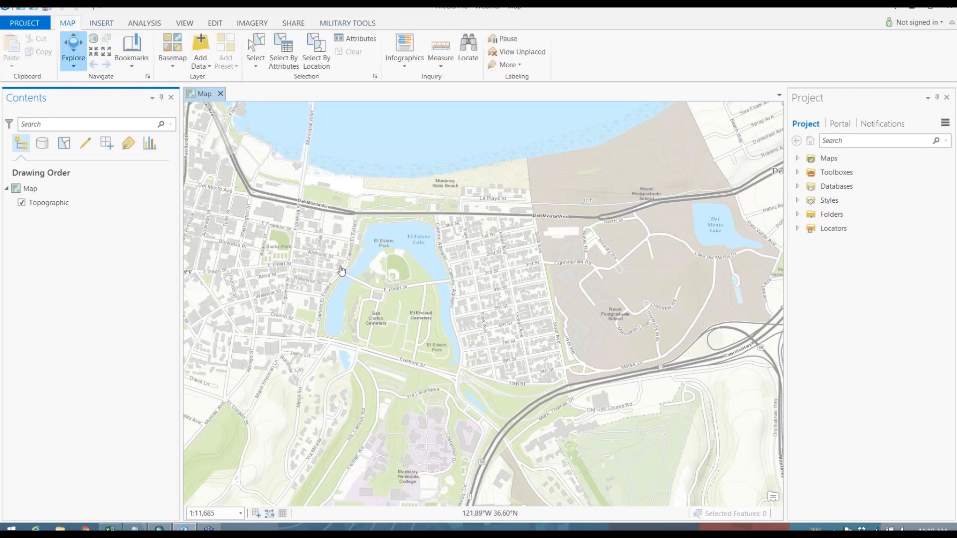
pyautogui.moveTo(391, 283)
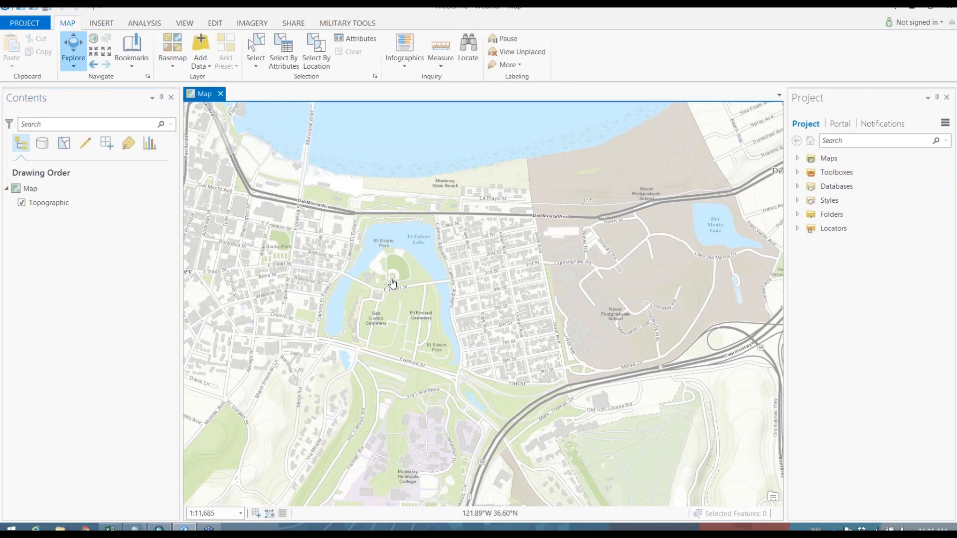
pyautogui.moveTo(381, 271)
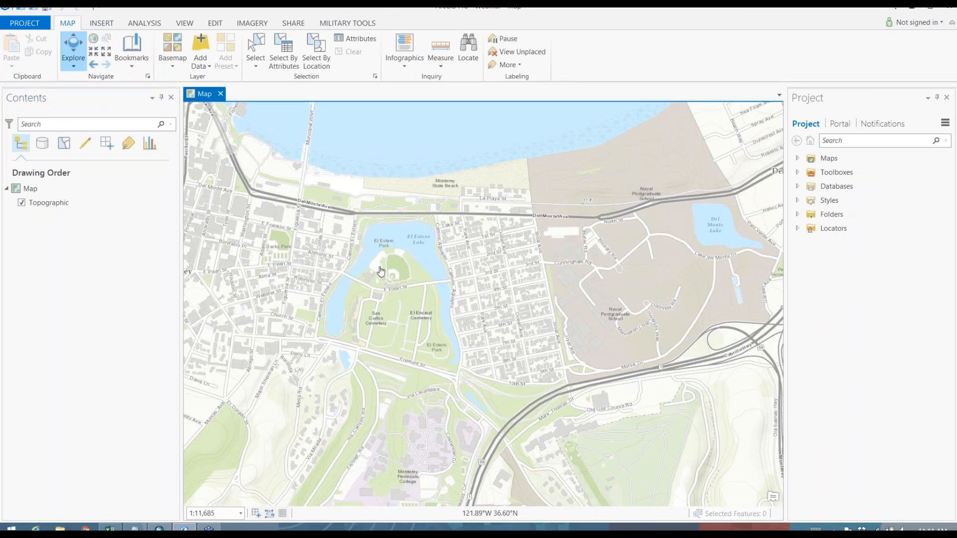
pyautogui.moveTo(392, 303)
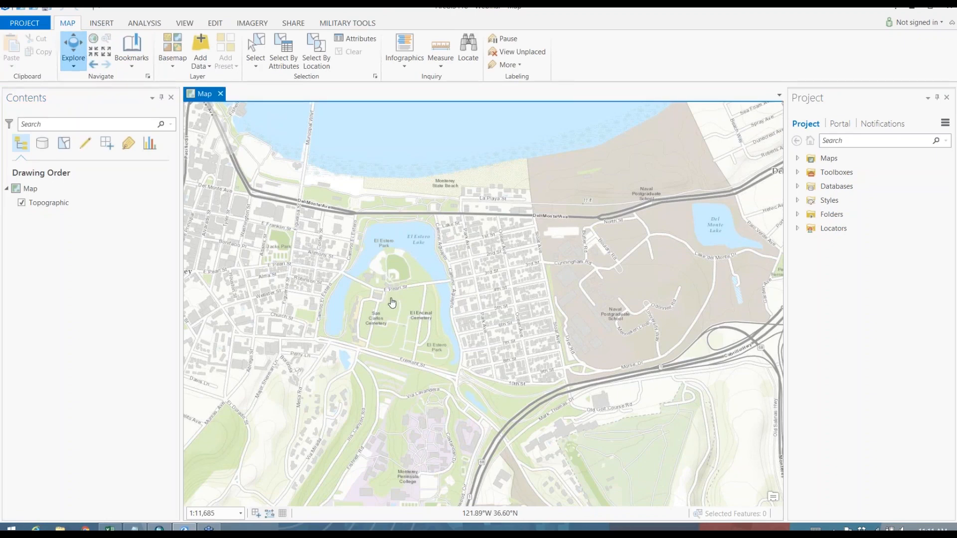
pyautogui.rightClick(392, 302)
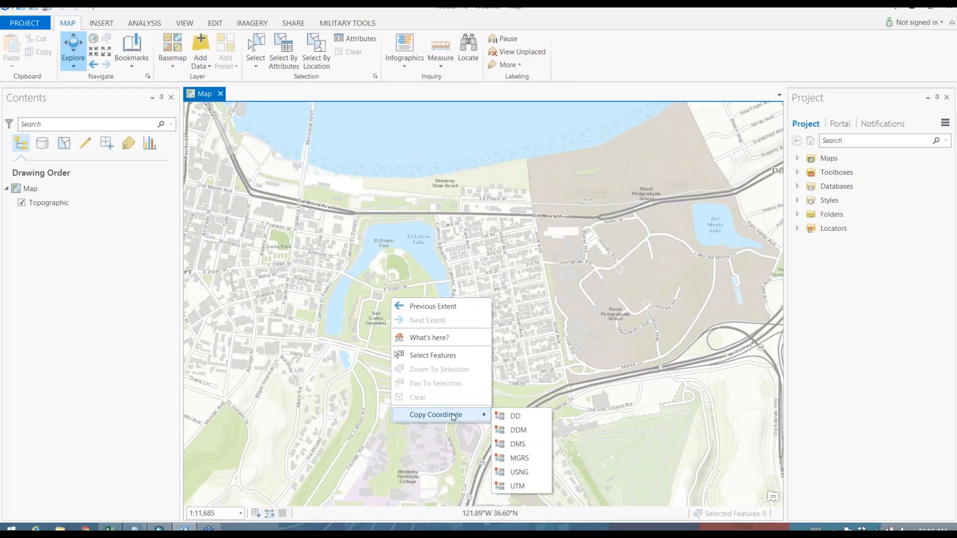
pyautogui.moveTo(517, 444)
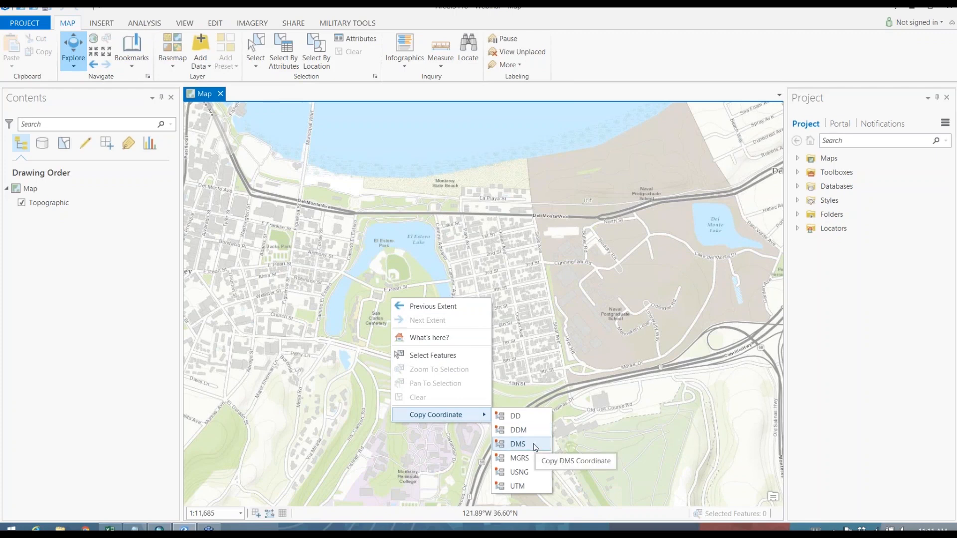
pyautogui.click(518, 443)
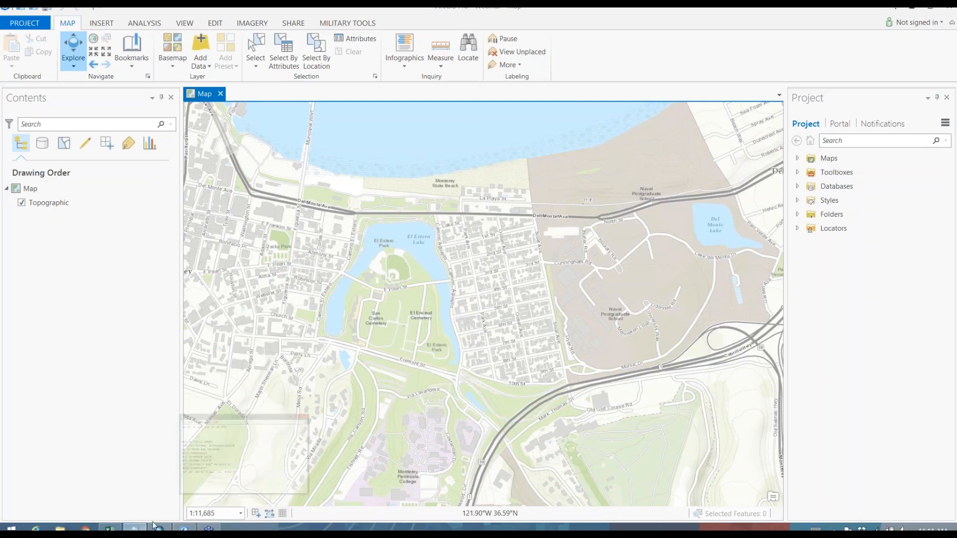
pyautogui.click(135, 528)
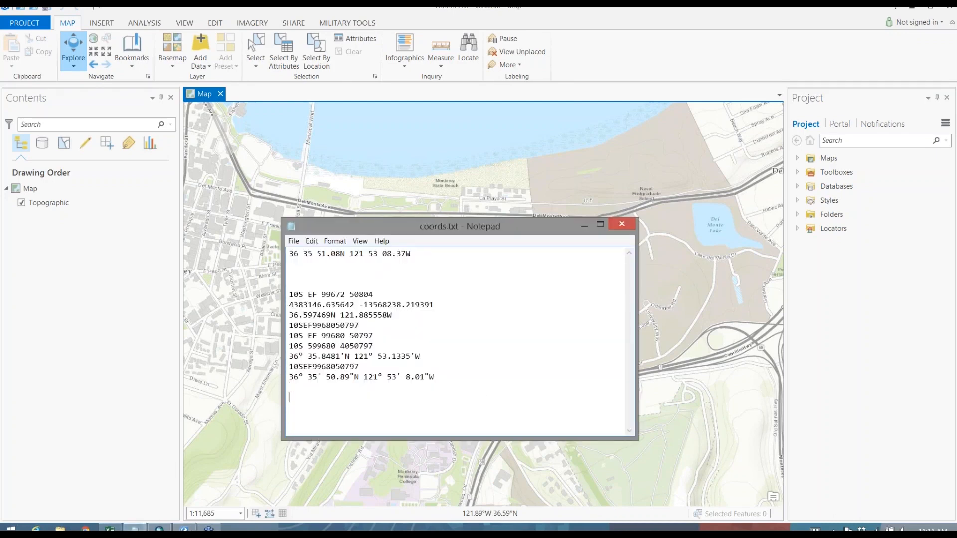
pyautogui.write('36° 35\' 48.19"N 121° 53\' 8.41"W')
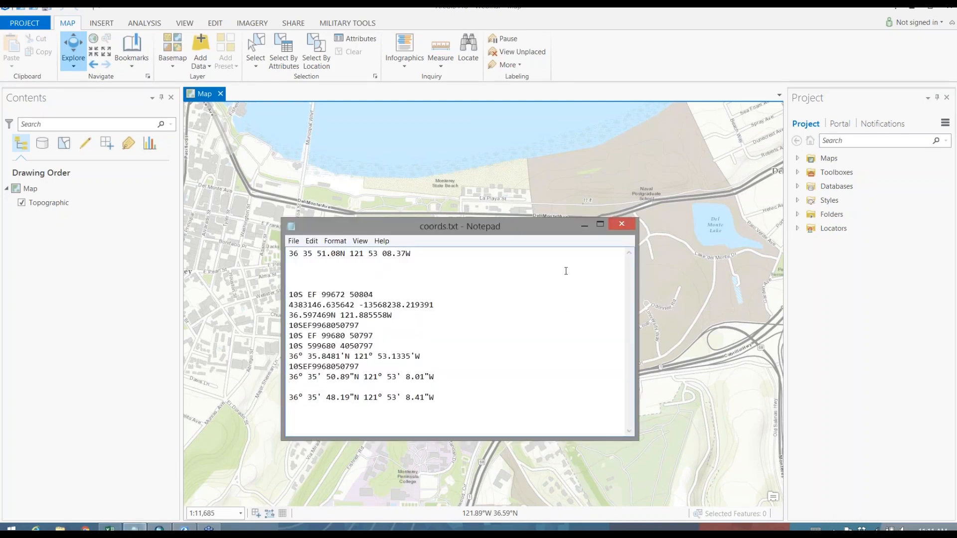
pyautogui.click(622, 223)
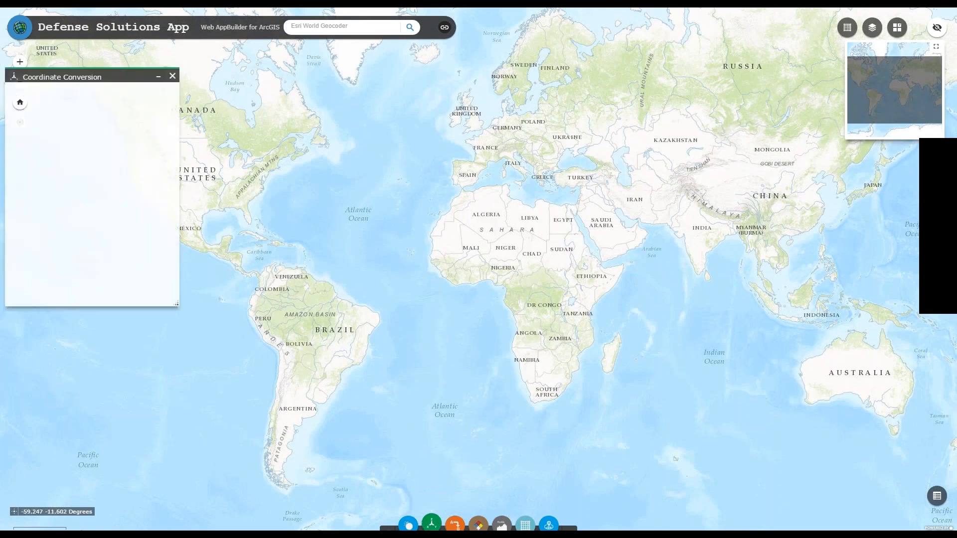
pyautogui.write('15SVV6884660211')
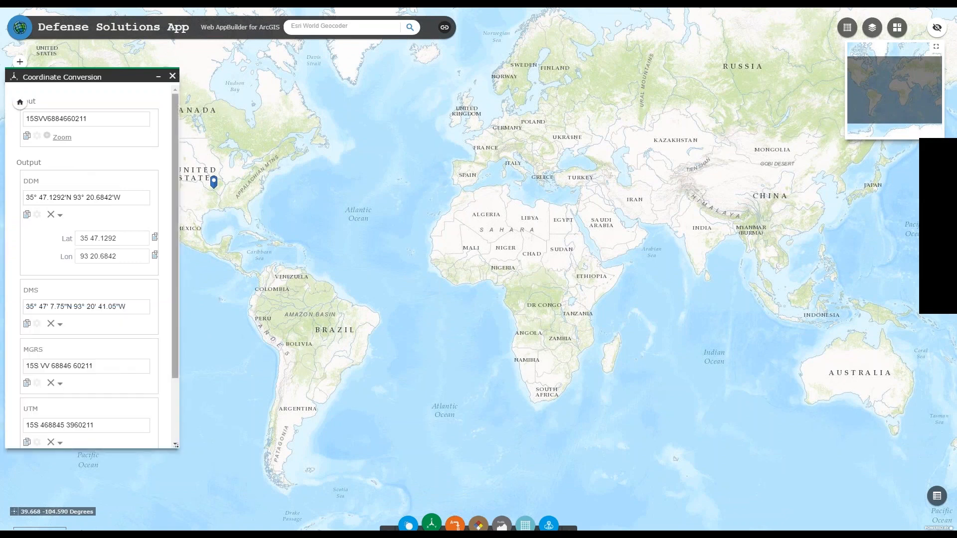
pyautogui.moveTo(252, 177)
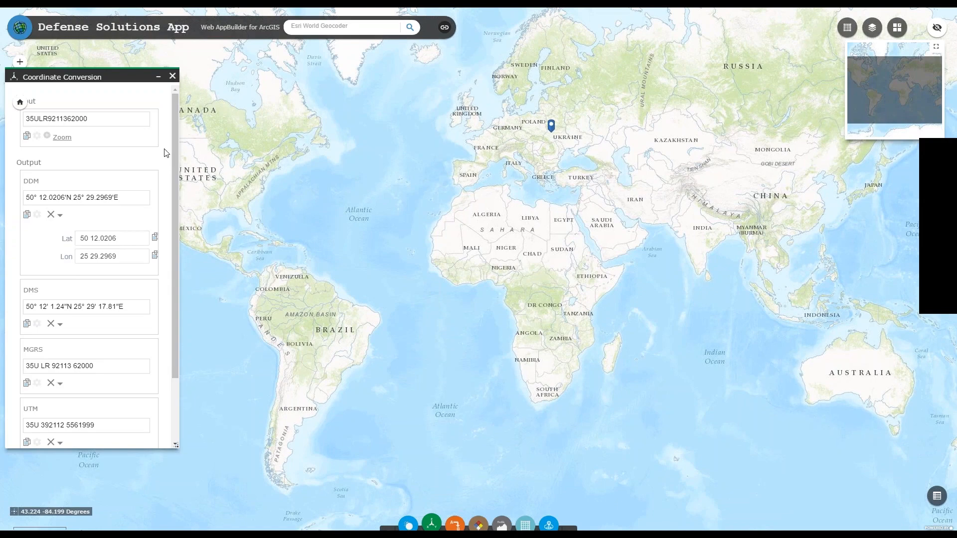
pyautogui.moveTo(82, 147)
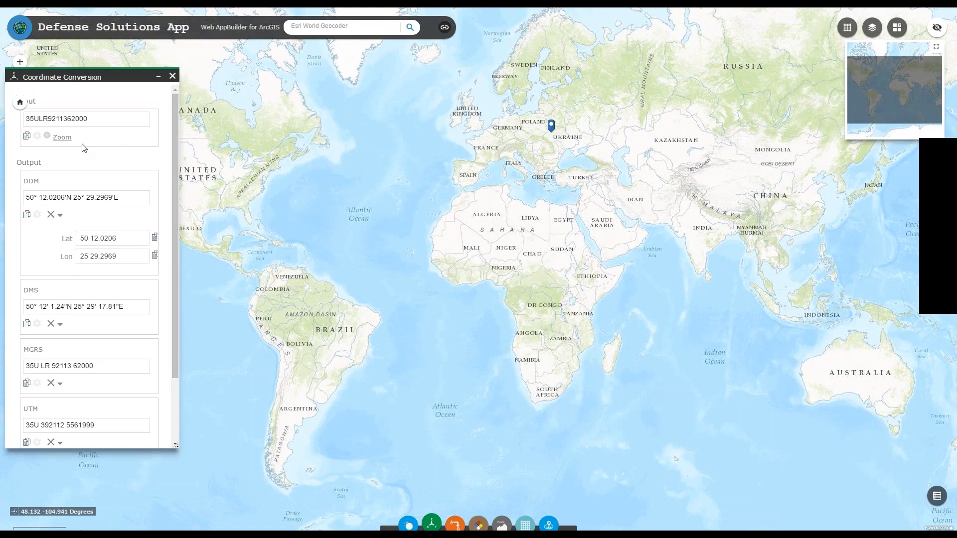
pyautogui.moveTo(27, 135)
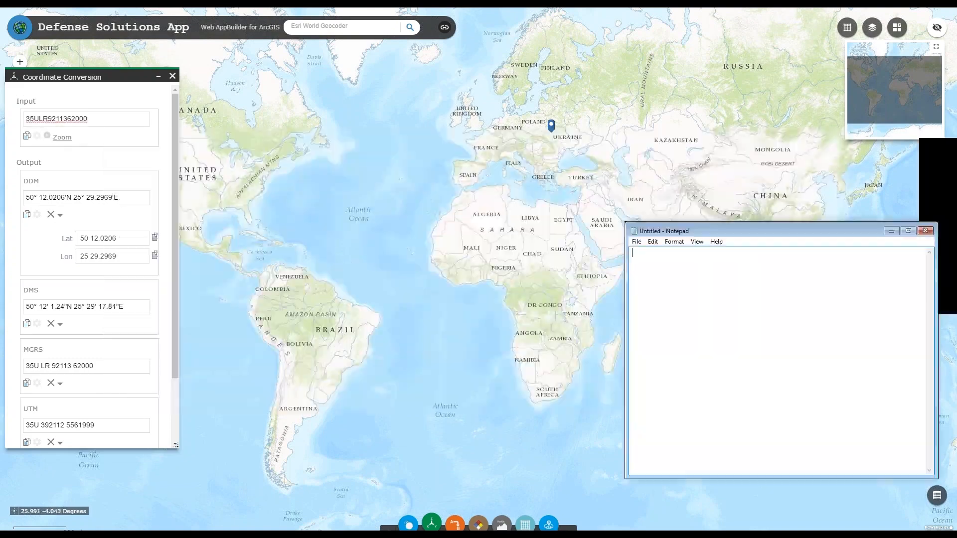
pyautogui.write('35ULR9211362000')
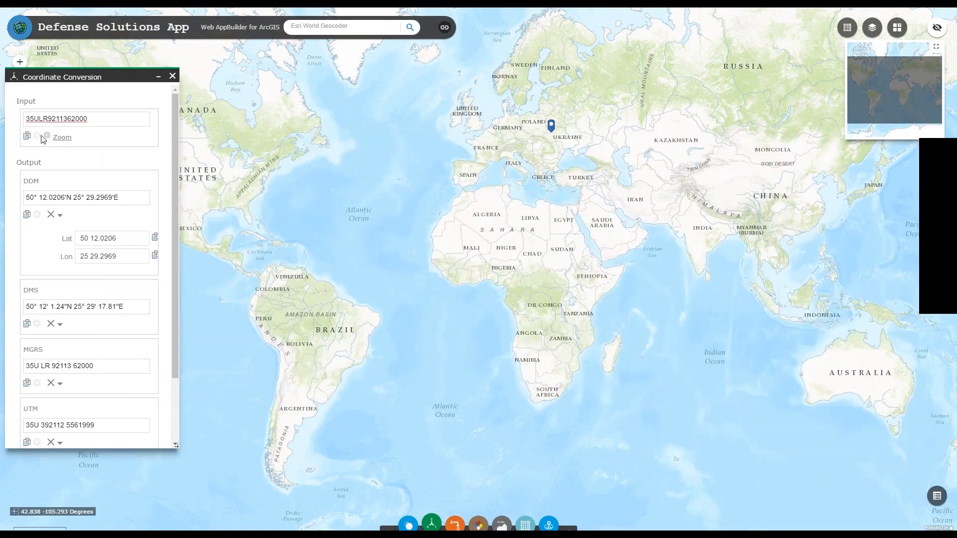
pyautogui.click(36, 214)
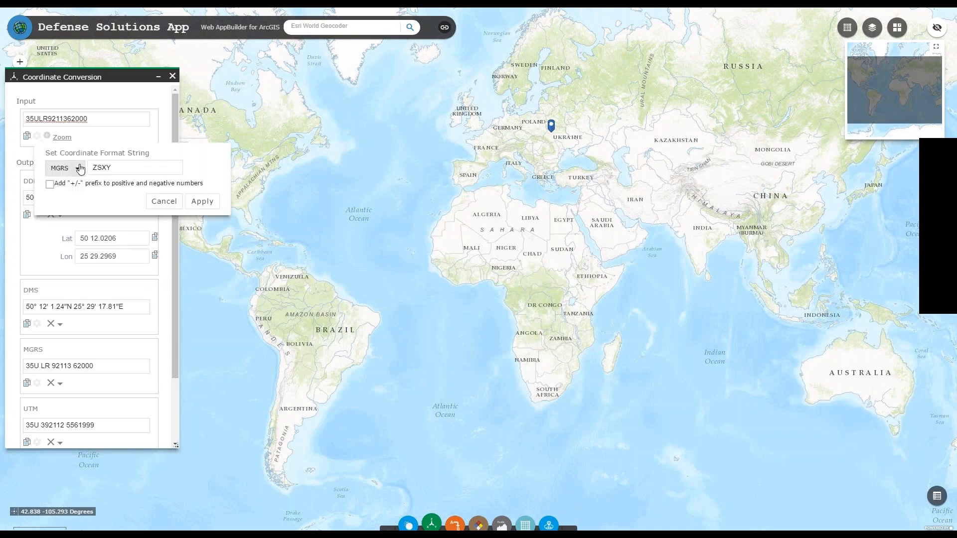
pyautogui.click(65, 168)
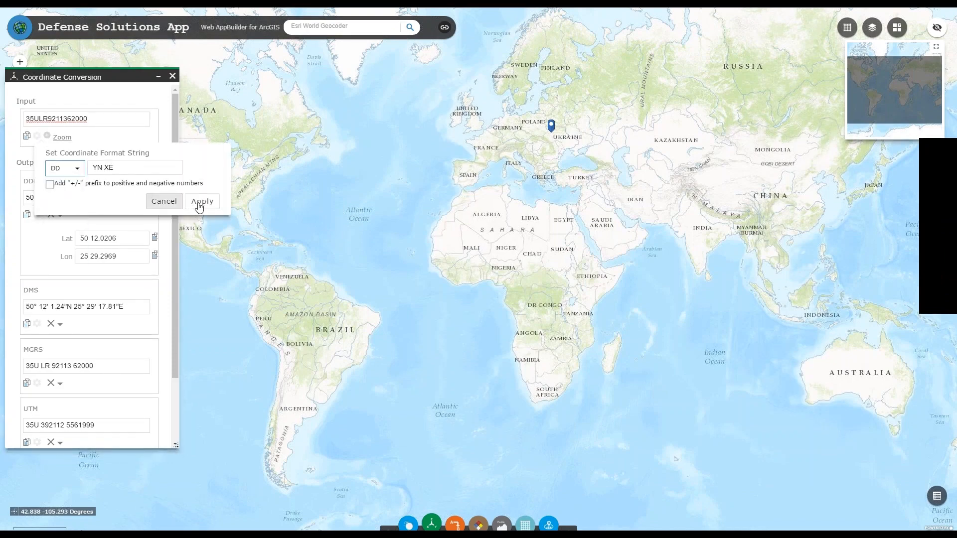
pyautogui.click(201, 201)
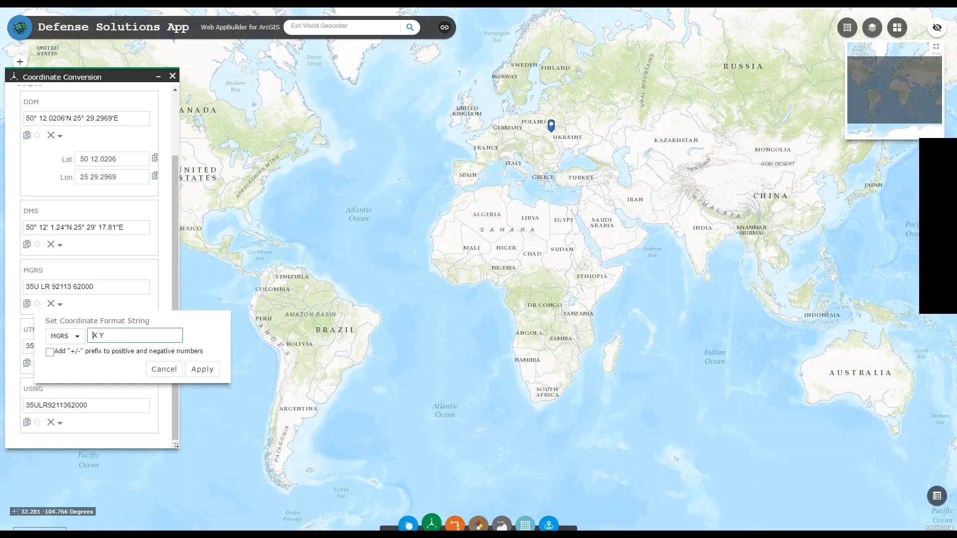
# Apply the shortened MGRS format, zoom to the Ukraine point, and paste results into Notepad.
pyautogui.click(201, 369)
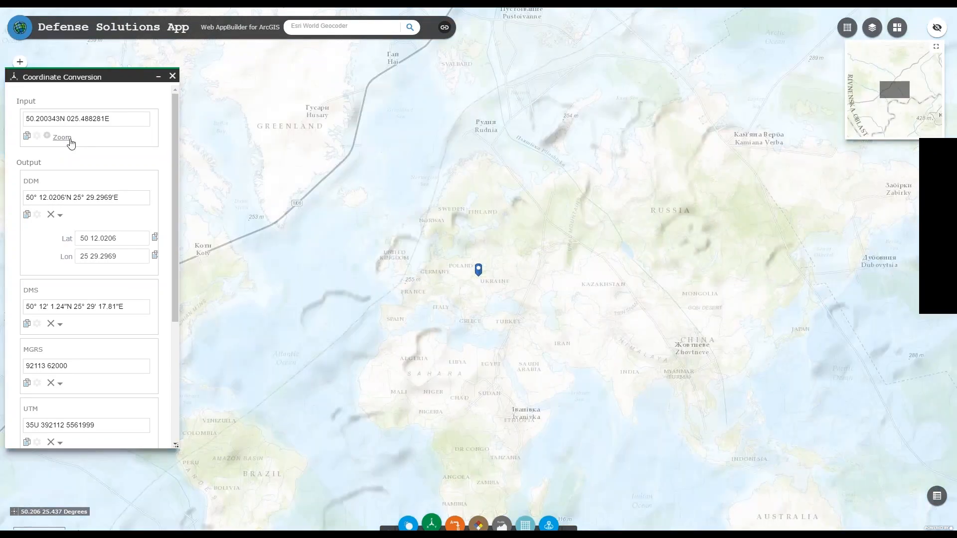
pyautogui.click(62, 136)
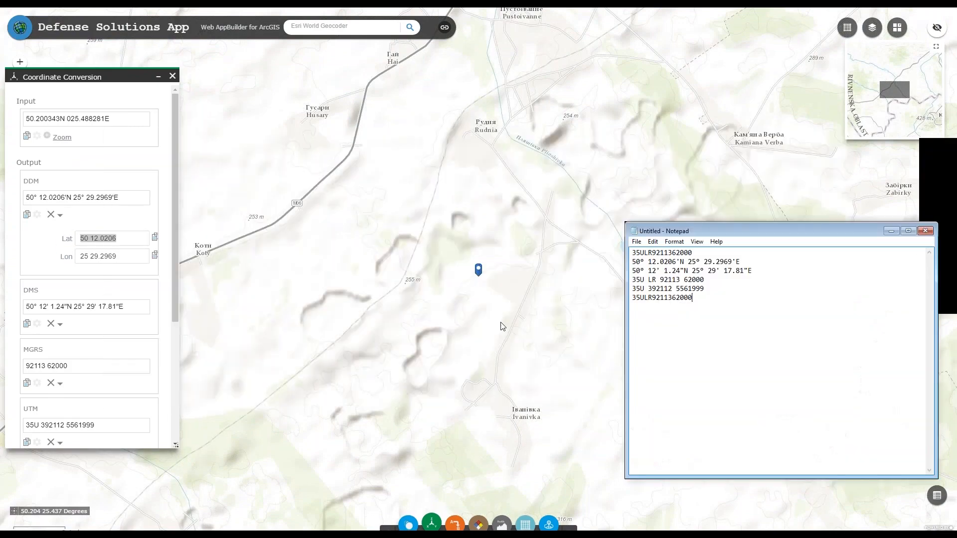
pyautogui.write('50 12.0206')
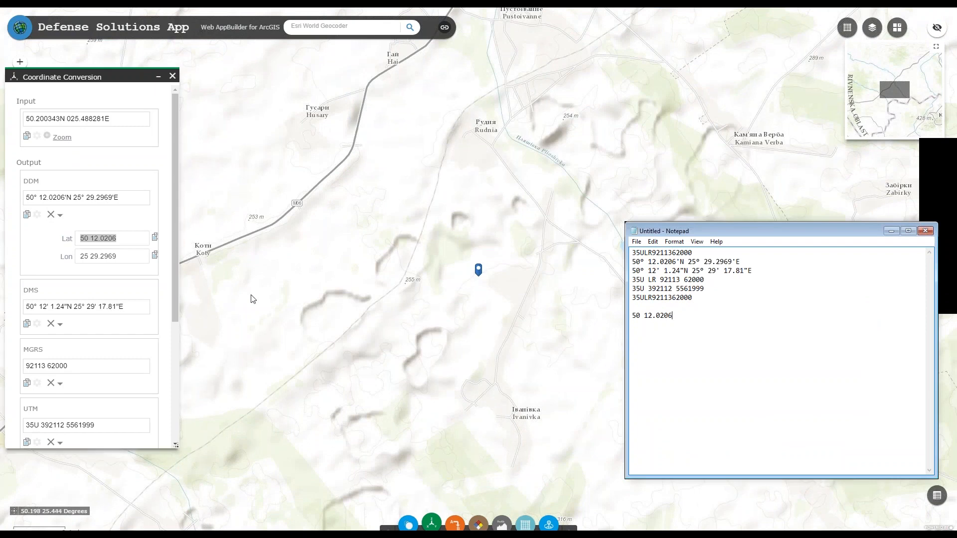
pyautogui.moveTo(240, 319)
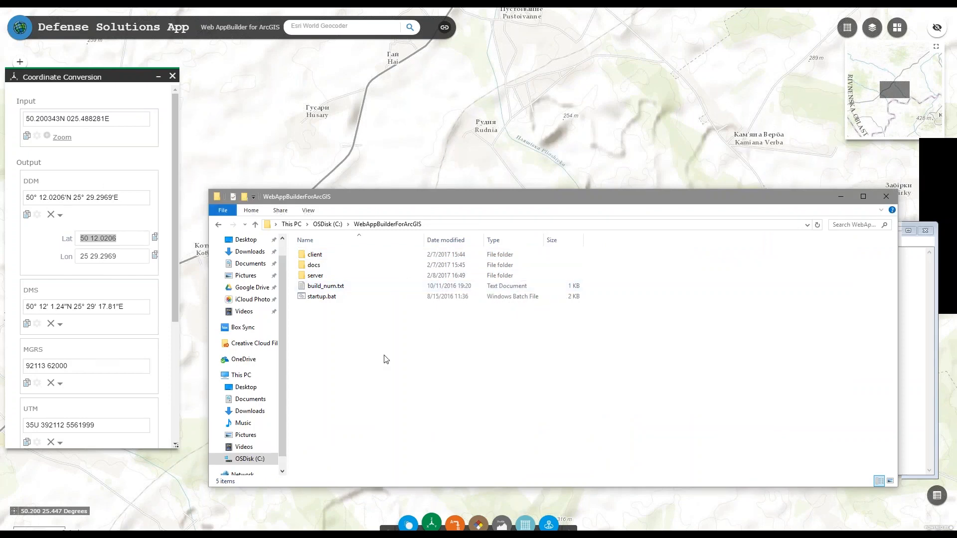
pyautogui.moveTo(388, 344)
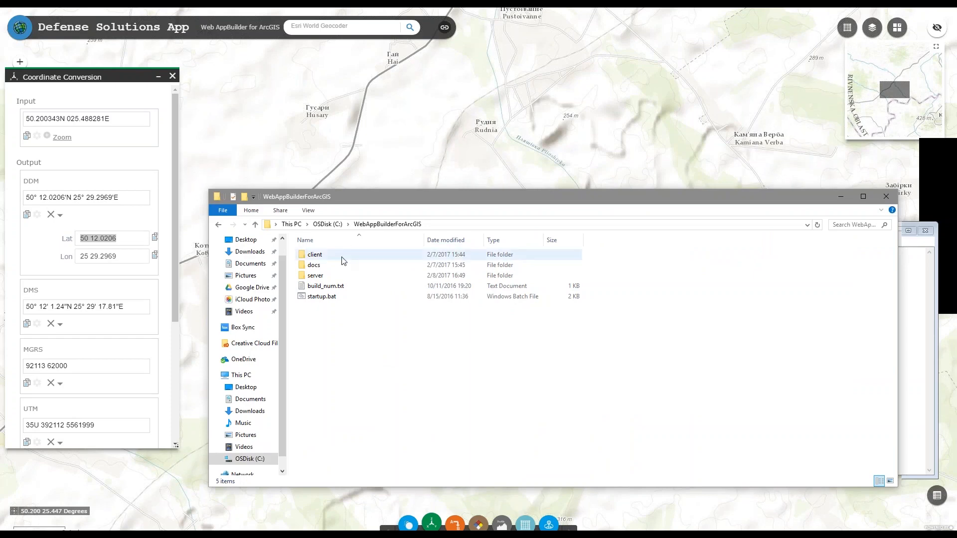
# Browse into client > stemapp widgets in WebAppBuilderForArcGIS, then close File Explorer.
pyautogui.doubleClick(315, 255)
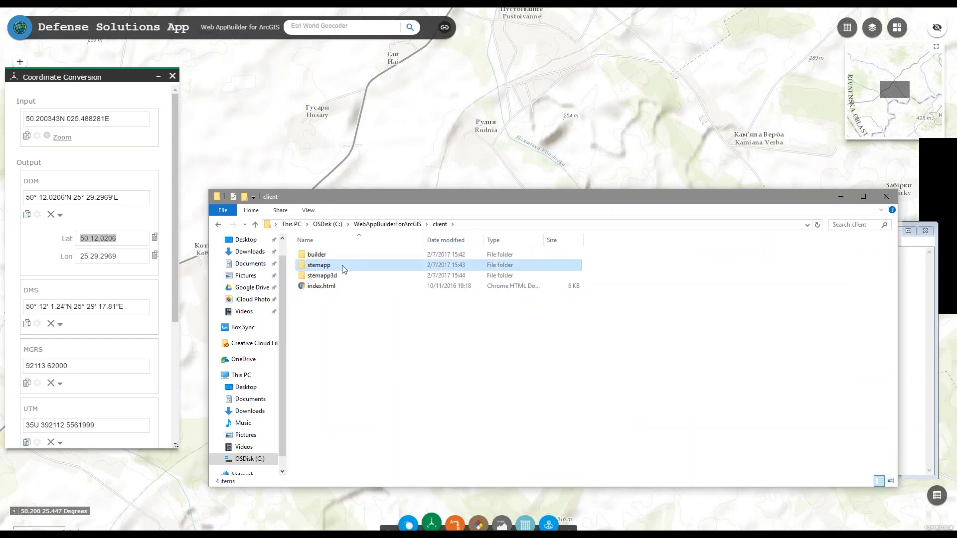
pyautogui.doubleClick(318, 264)
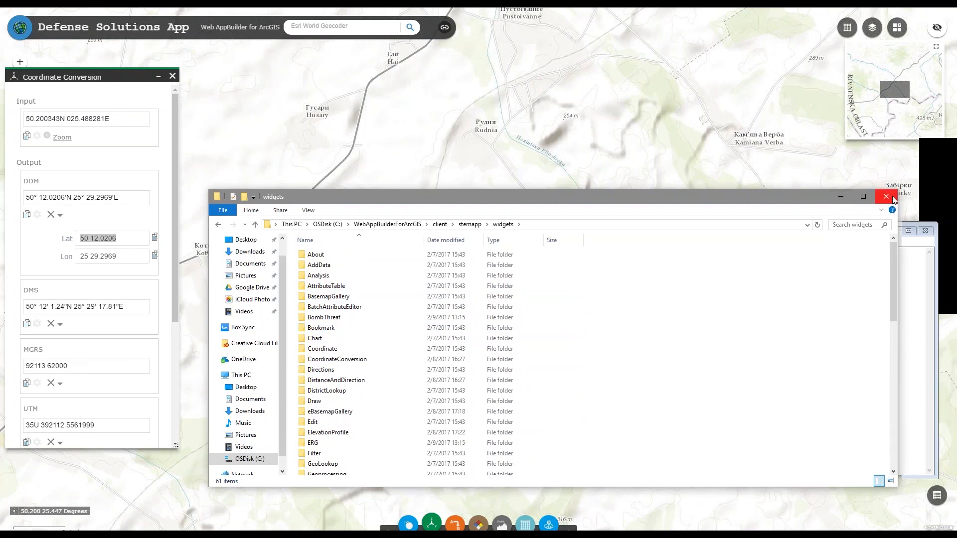
pyautogui.click(886, 197)
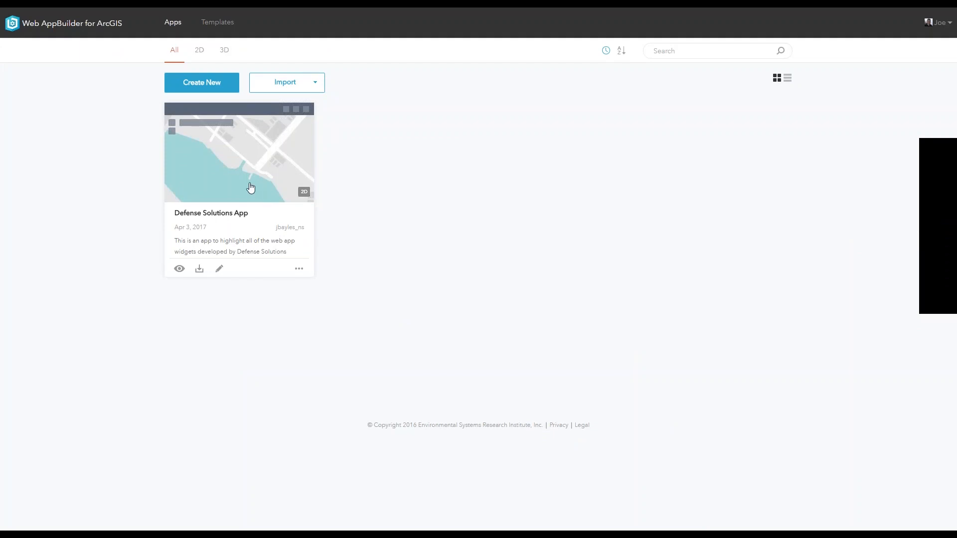
pyautogui.moveTo(252, 185)
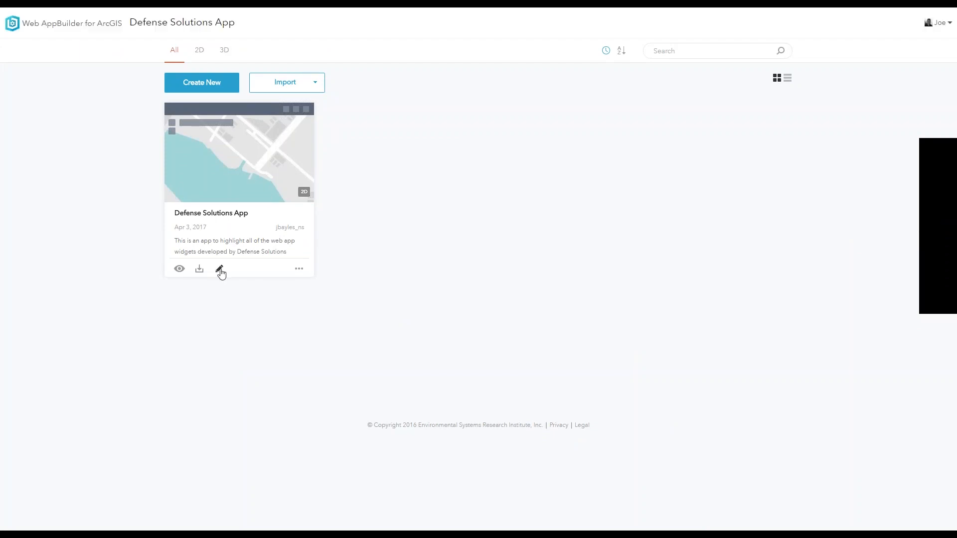
# Open Defense Solutions App for editing and list the Anchor Bar Controller's widgets.
pyautogui.click(220, 268)
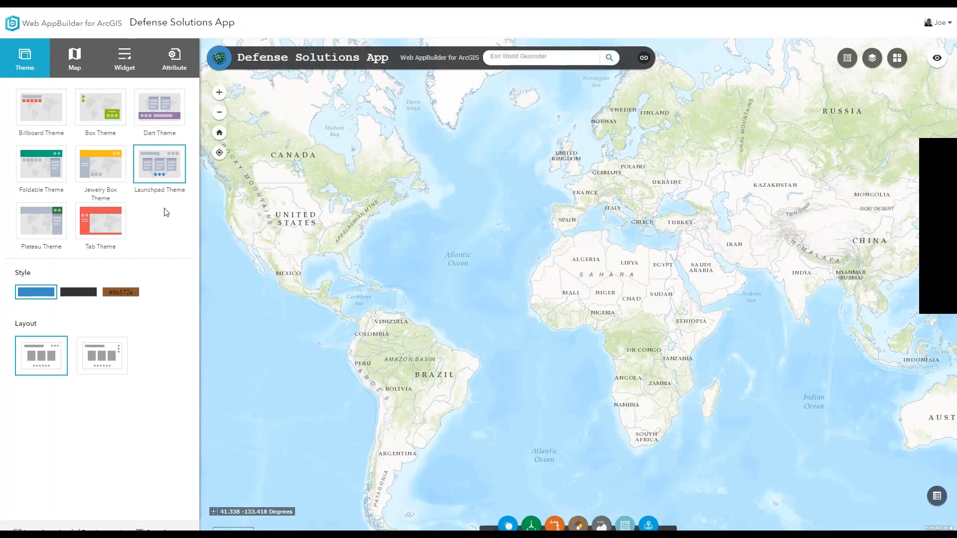
pyautogui.moveTo(164, 210)
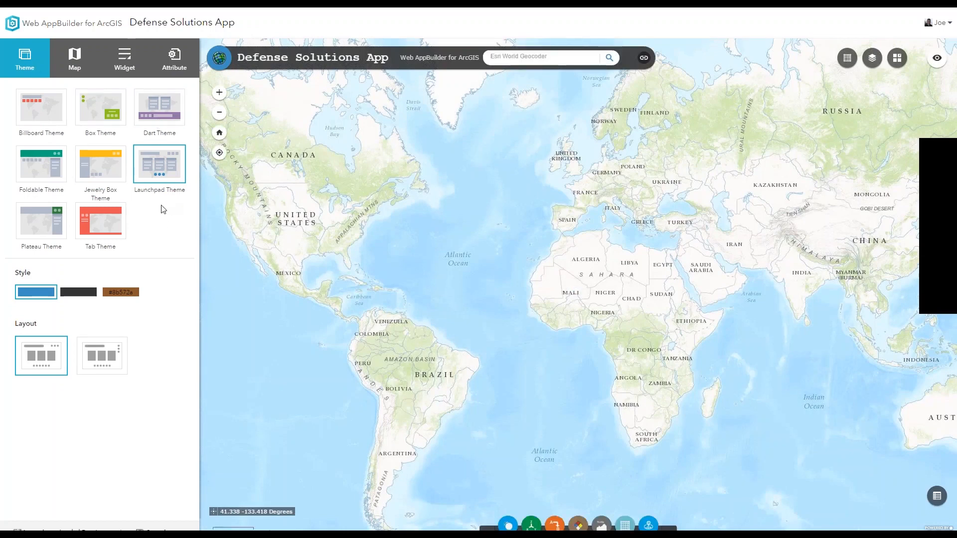
pyautogui.moveTo(85, 139)
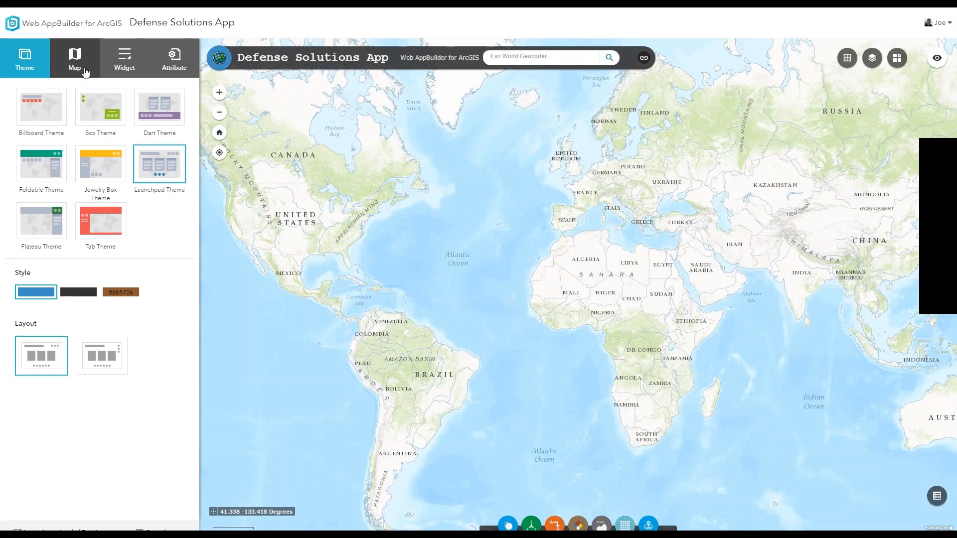
pyautogui.click(73, 58)
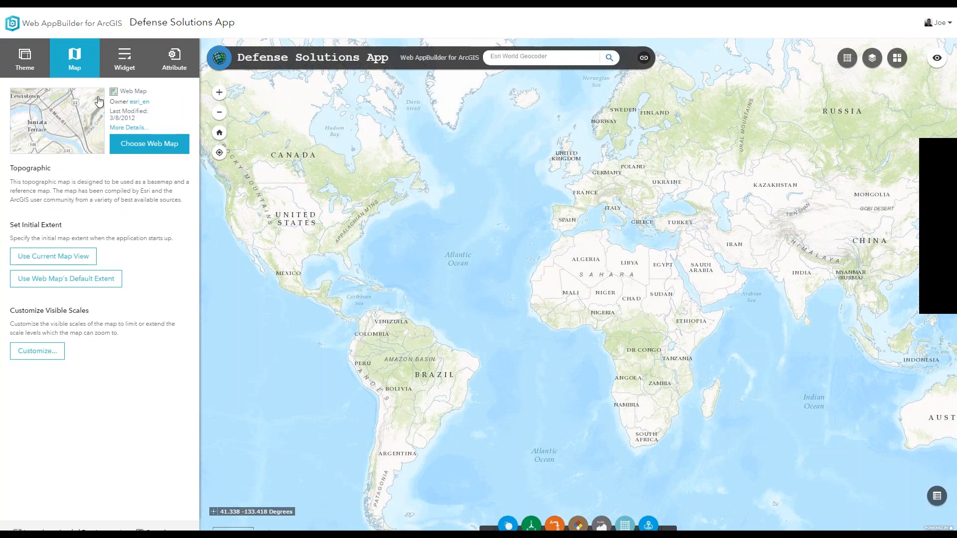
pyautogui.click(124, 58)
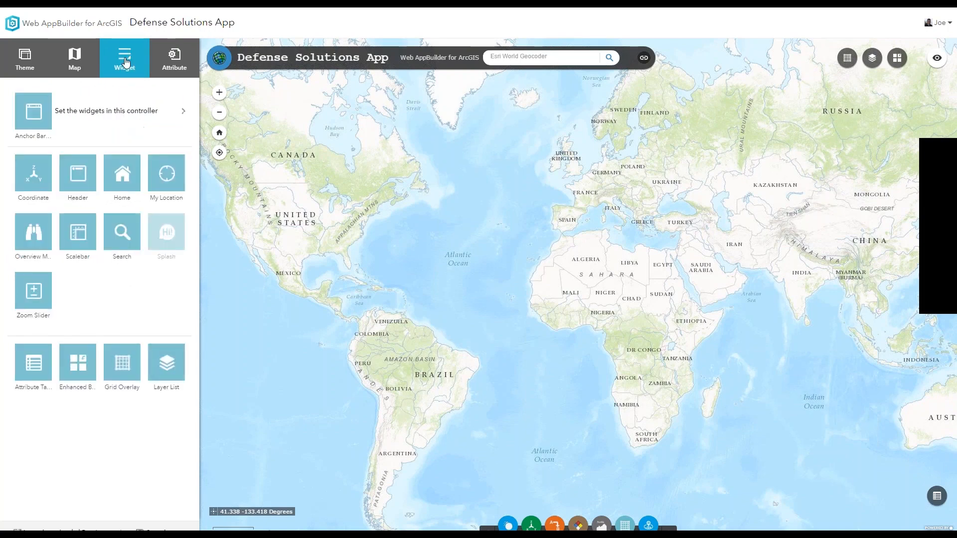
pyautogui.click(105, 111)
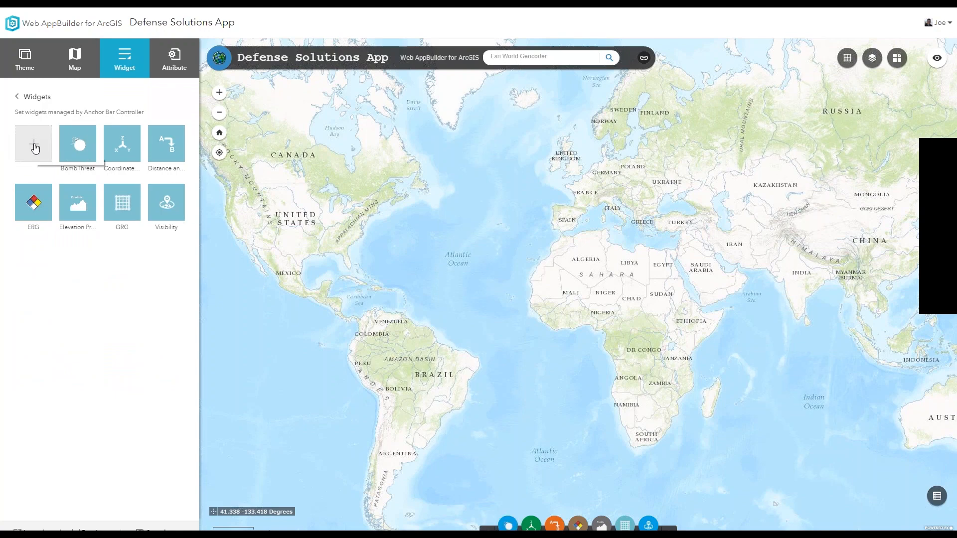
pyautogui.click(33, 145)
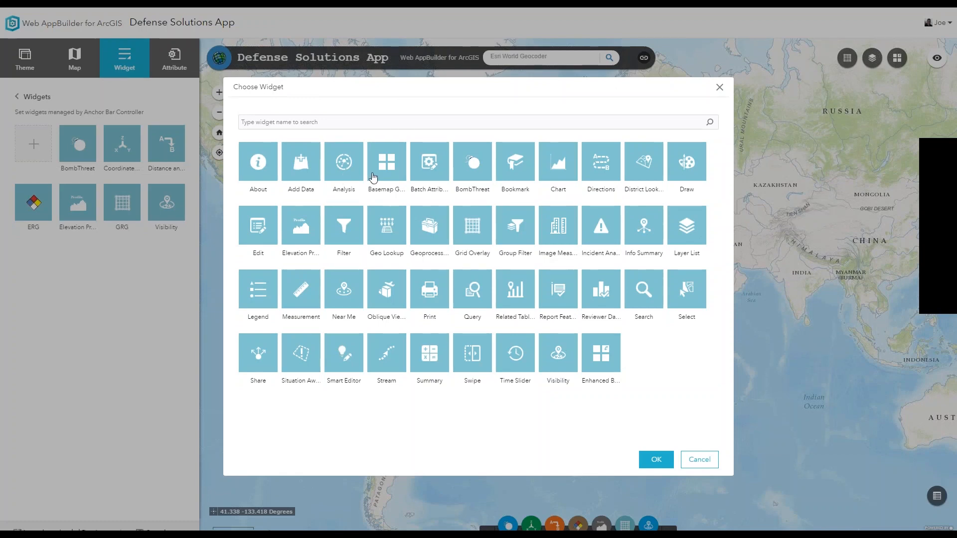
pyautogui.moveTo(343, 163)
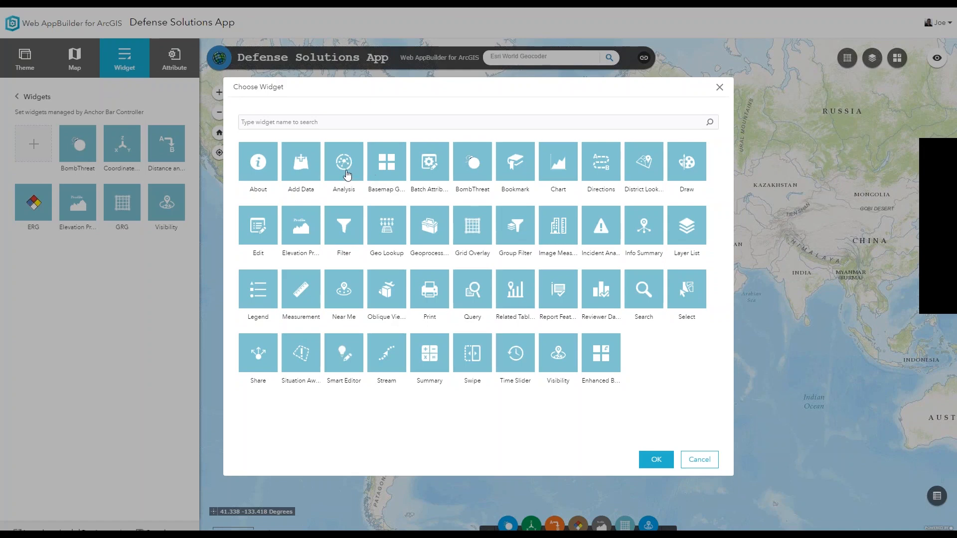
pyautogui.moveTo(324, 183)
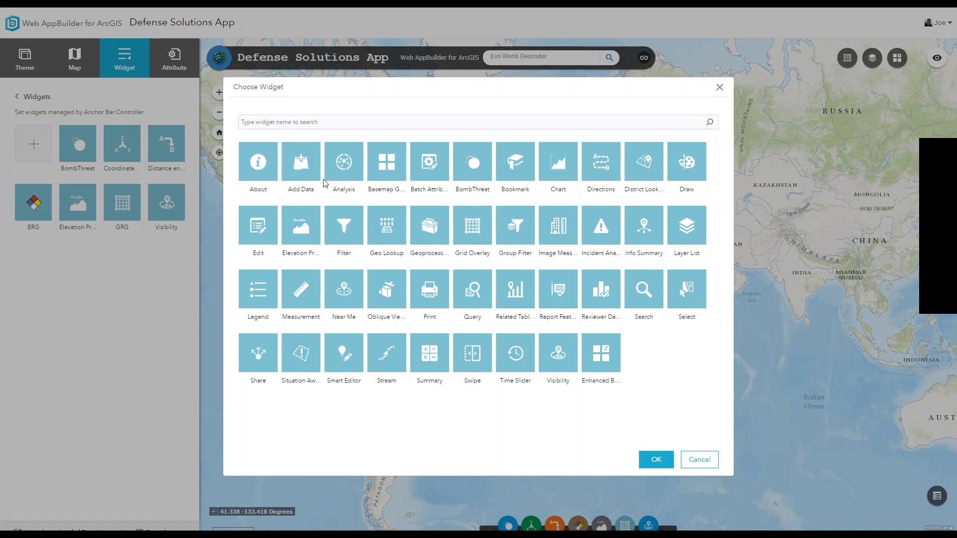
pyautogui.moveTo(699, 460)
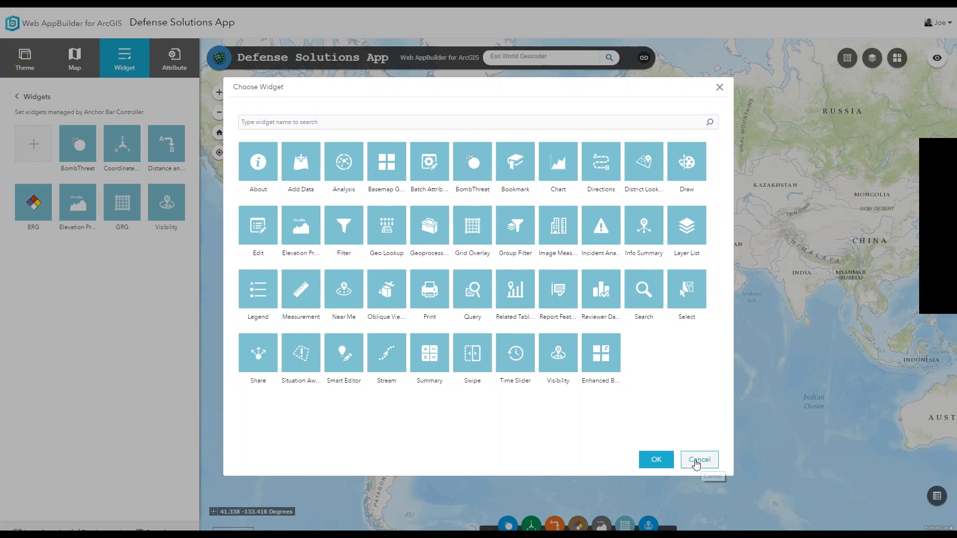
# Dismiss the widget chooser and open Coordinate Conversion settings: 1:50000 scale, DDM/MGRS/UTM notations.
pyautogui.click(698, 460)
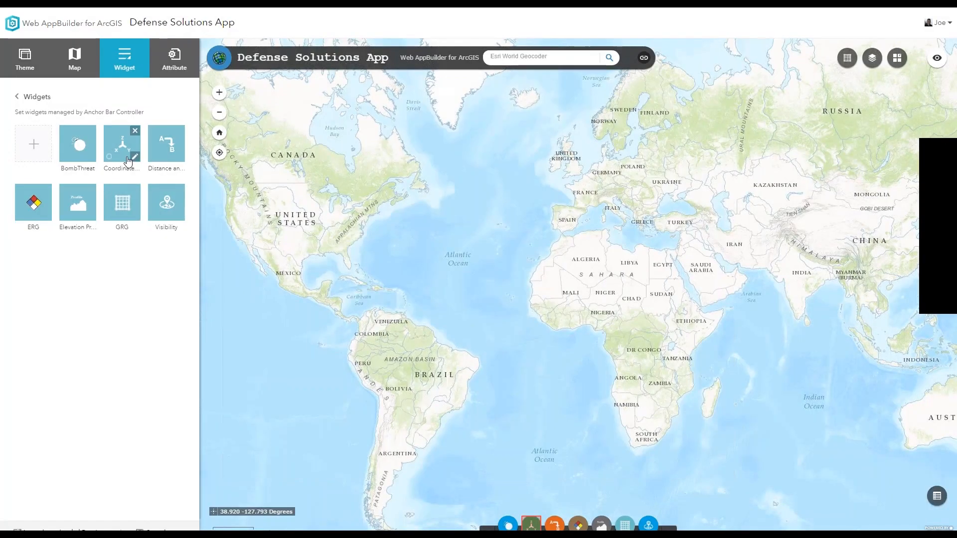
pyautogui.click(132, 155)
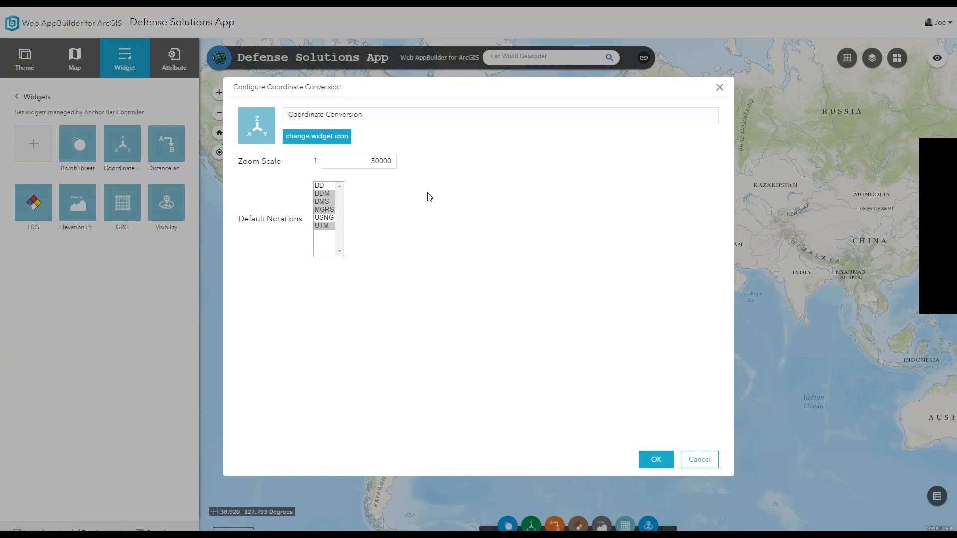
pyautogui.click(359, 161)
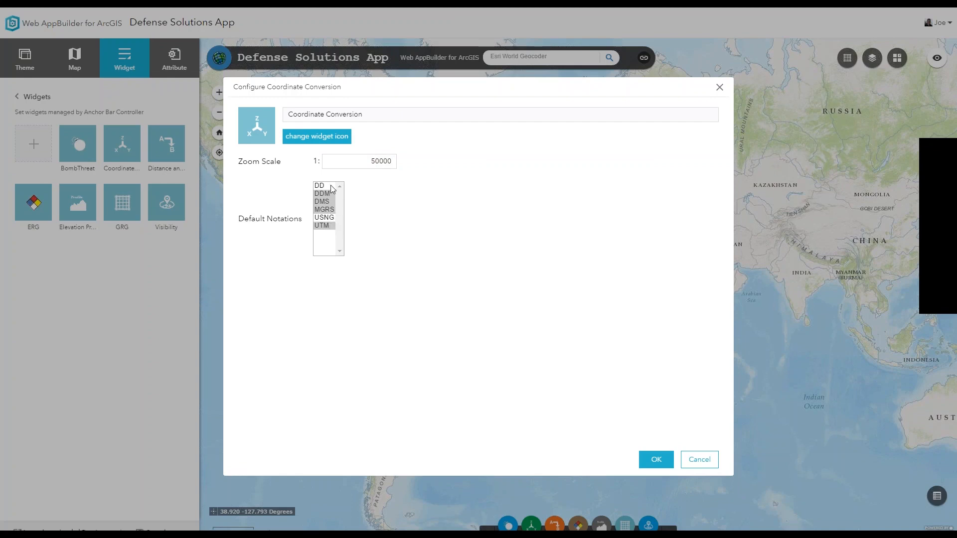
pyautogui.moveTo(332, 197)
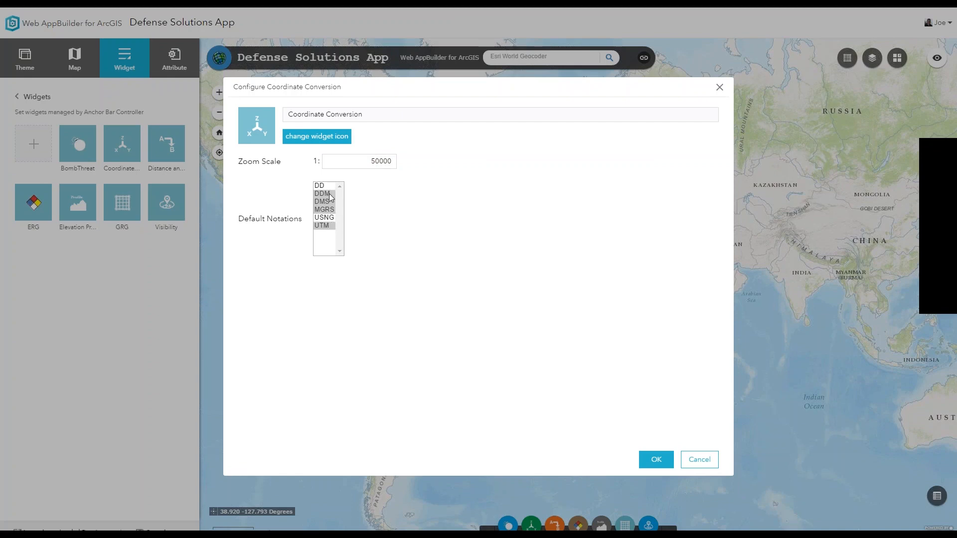
pyautogui.moveTo(644, 385)
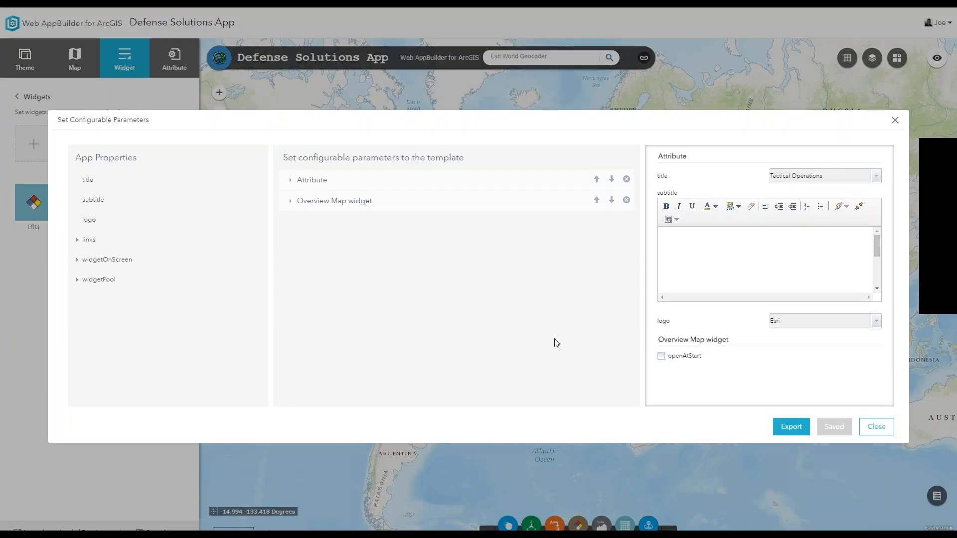
pyautogui.moveTo(195, 135)
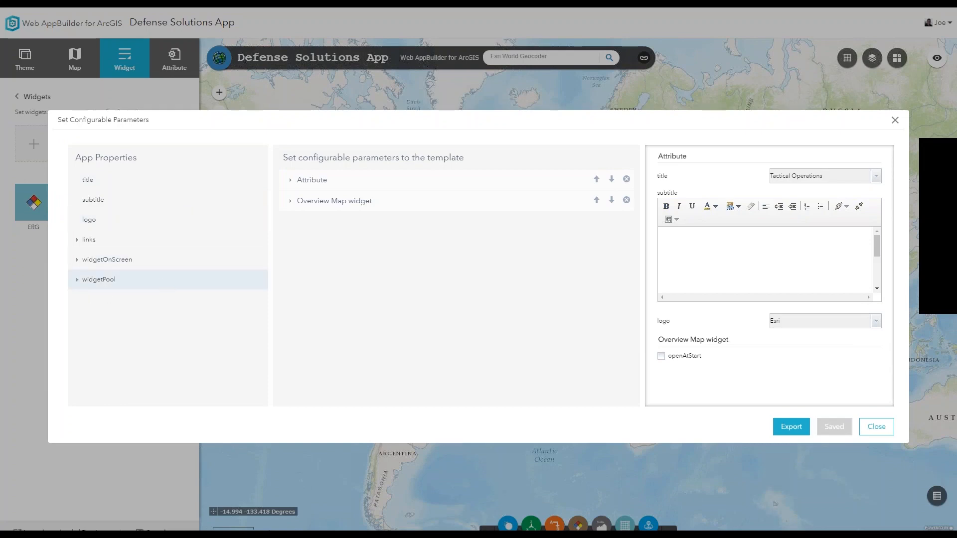
# Check the widgetPool parameter and export the Defense Solutions App template to My Organization.
pyautogui.click(791, 426)
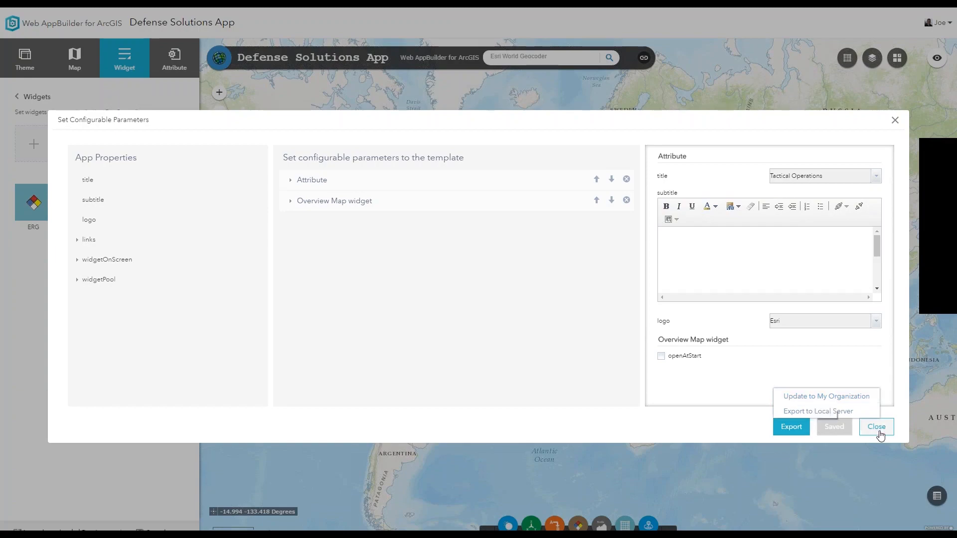
pyautogui.click(876, 427)
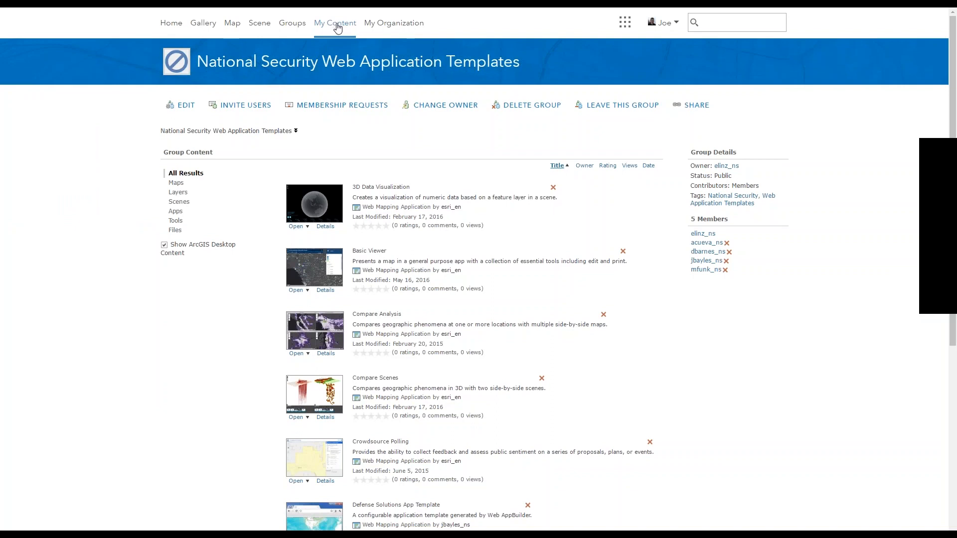
pyautogui.moveTo(310, 100)
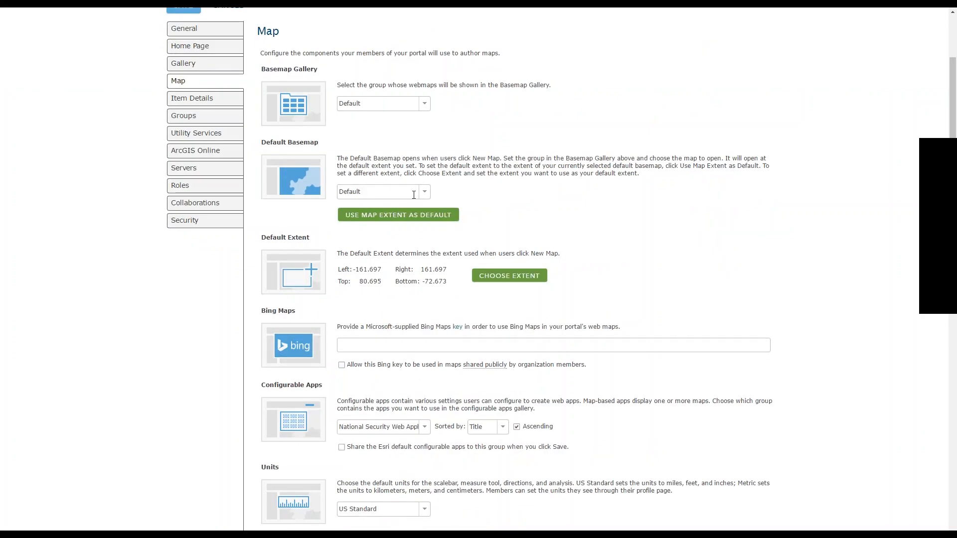
pyautogui.moveTo(413, 188)
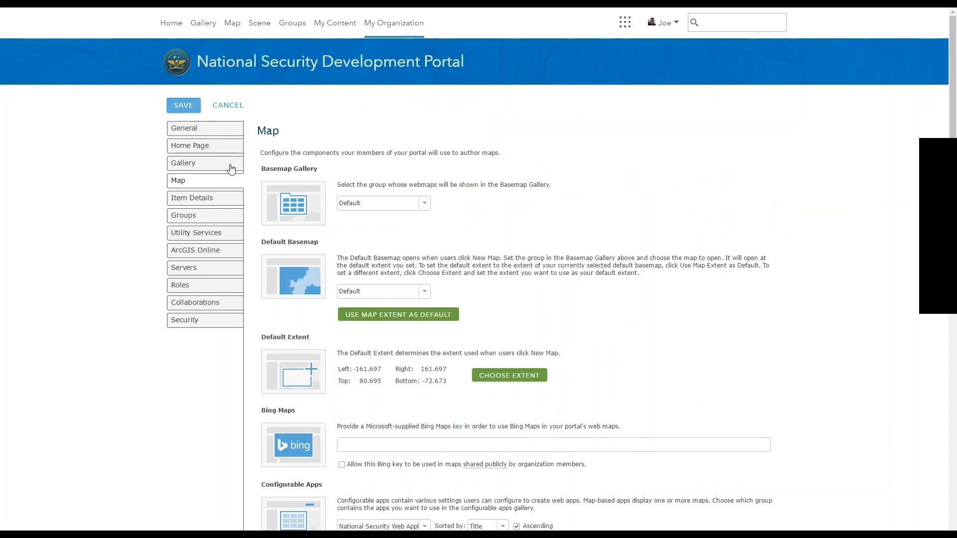
# Scroll through the organization's Map settings to review the Configurable Apps group.
pyautogui.scroll(-3)
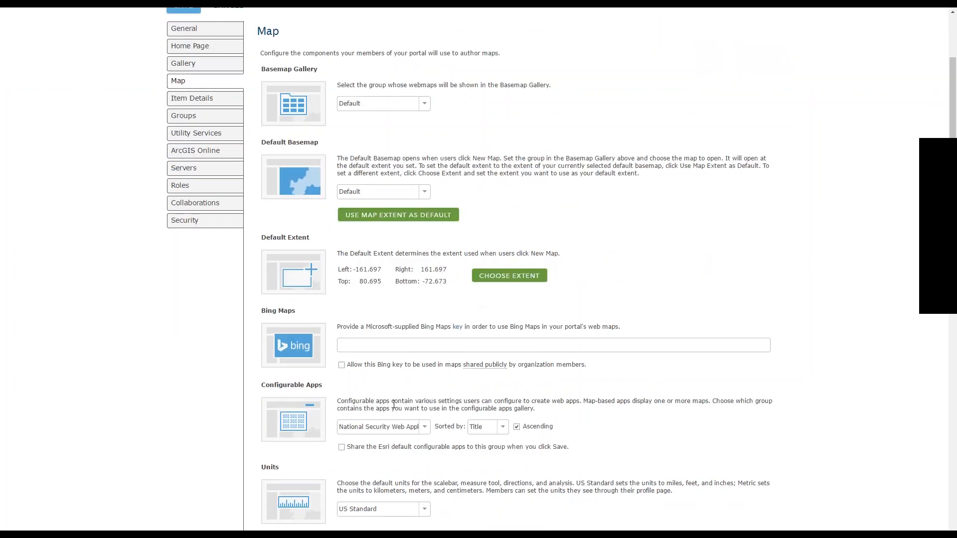
pyautogui.scroll(3)
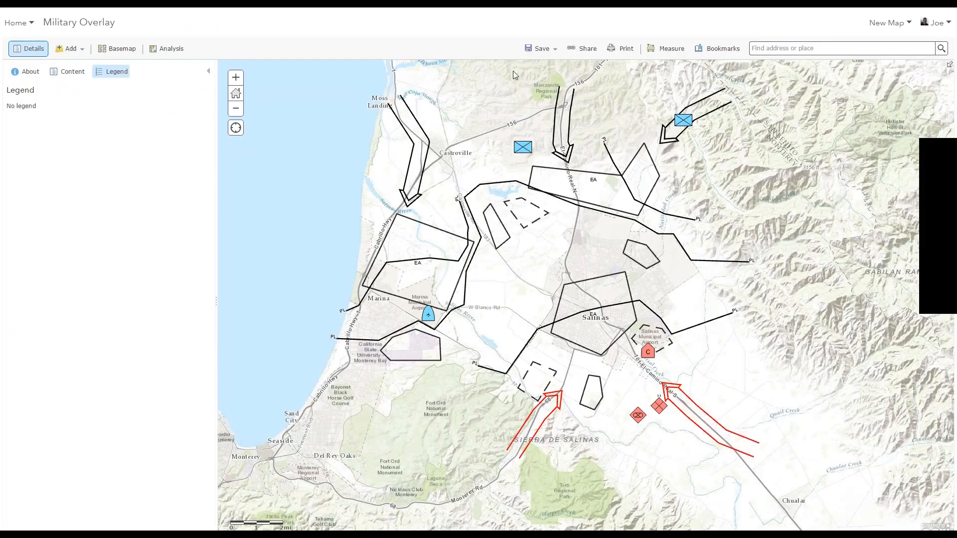
# Share the Military Overlay map as a web app using the Defense Solutions App Template.
pyautogui.click(580, 49)
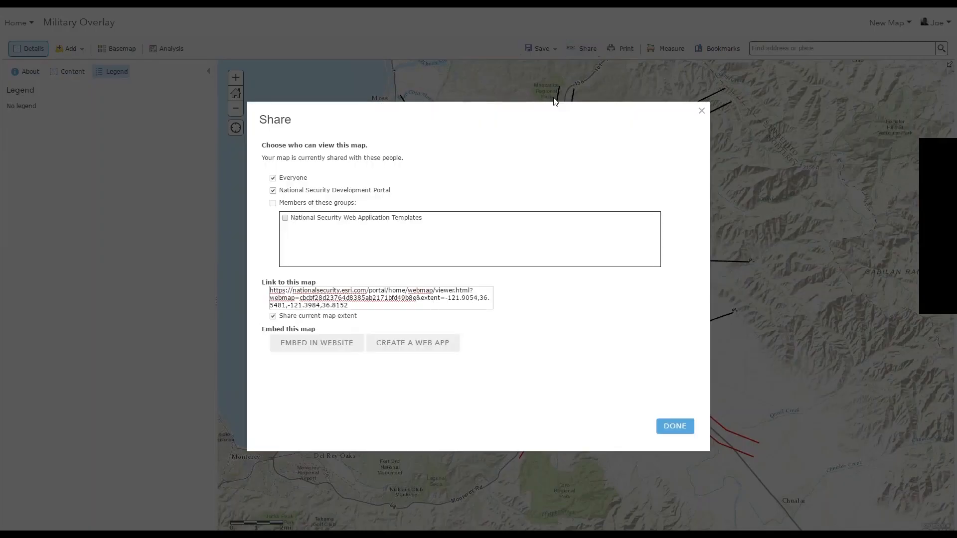
pyautogui.click(412, 343)
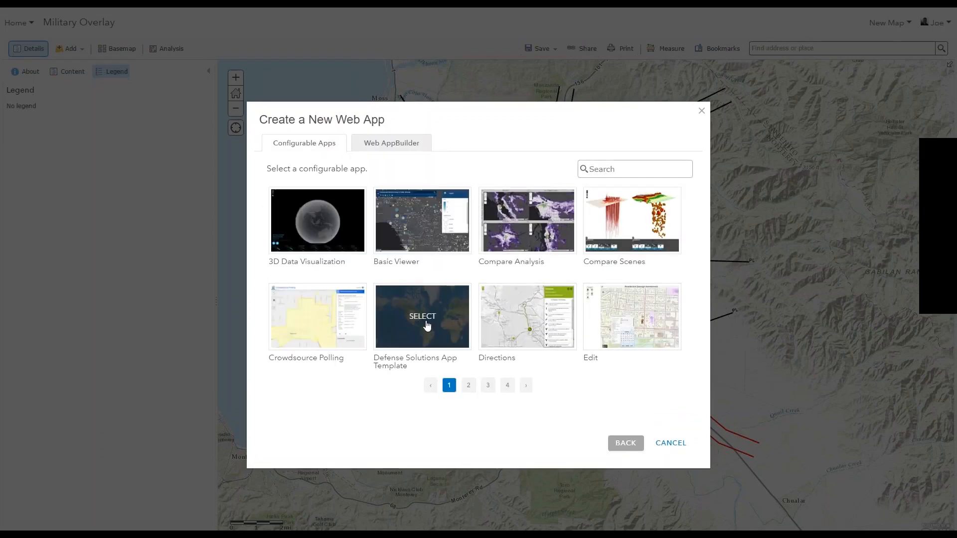
pyautogui.click(422, 315)
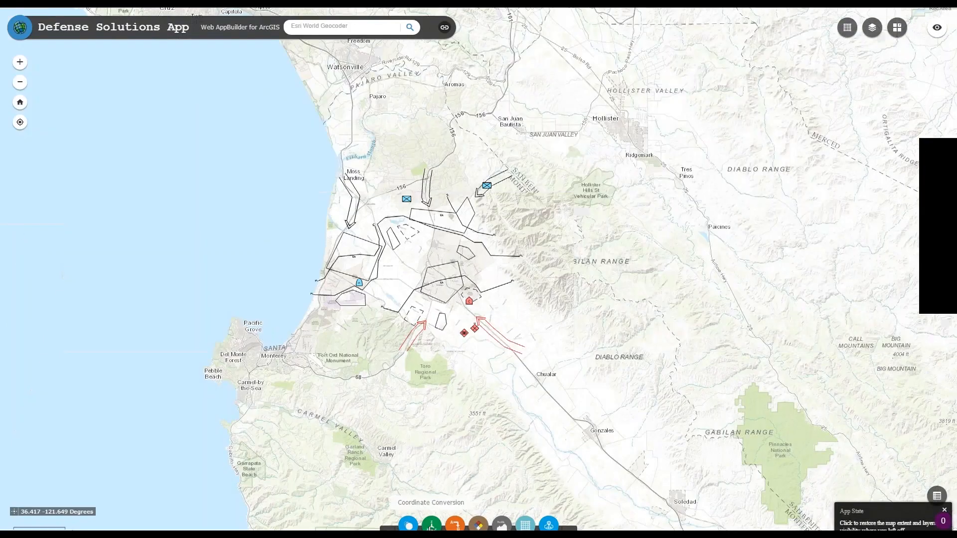
# Convert coordinates for a point east of Salinas, then return to the Military Tools presentation.
pyautogui.click(431, 523)
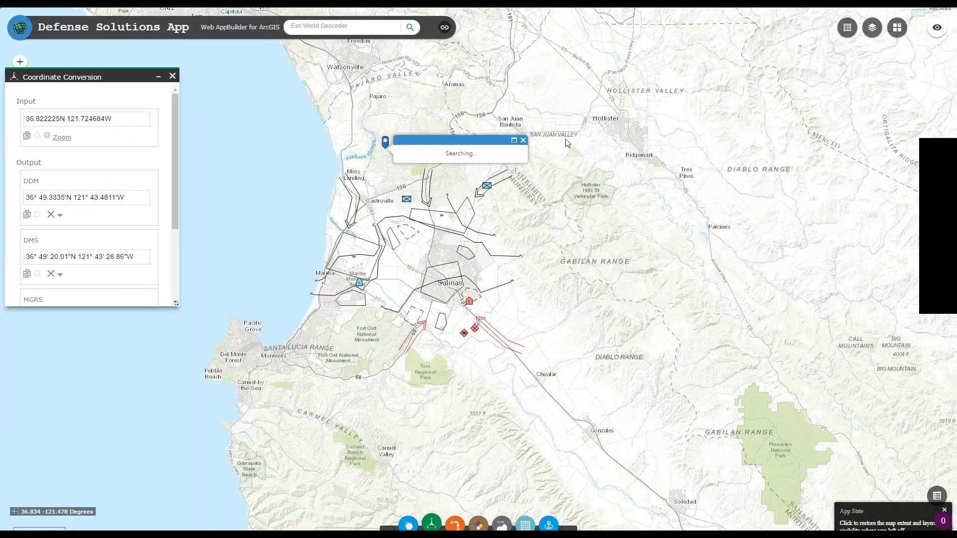
pyautogui.click(601, 213)
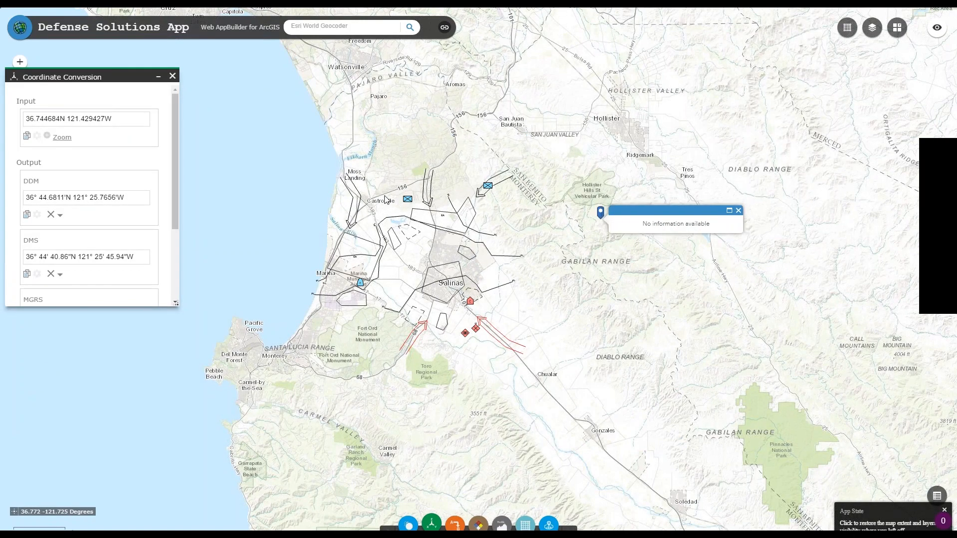
pyautogui.click(738, 210)
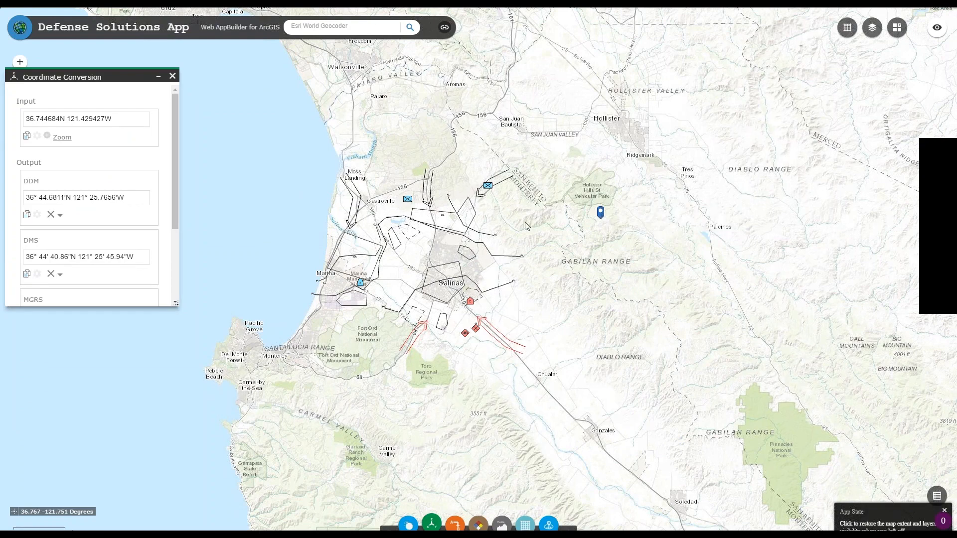
pyautogui.press('alt+tab')
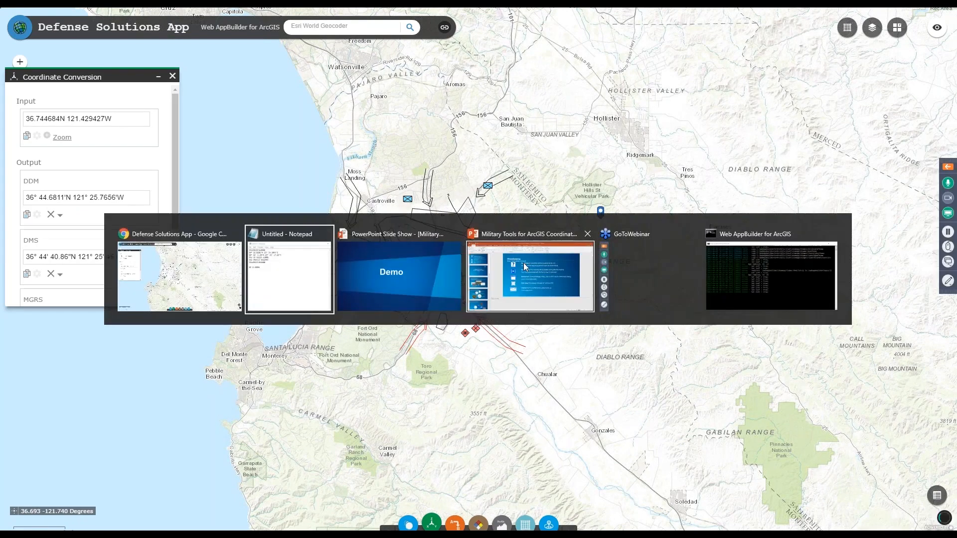
pyautogui.click(391, 274)
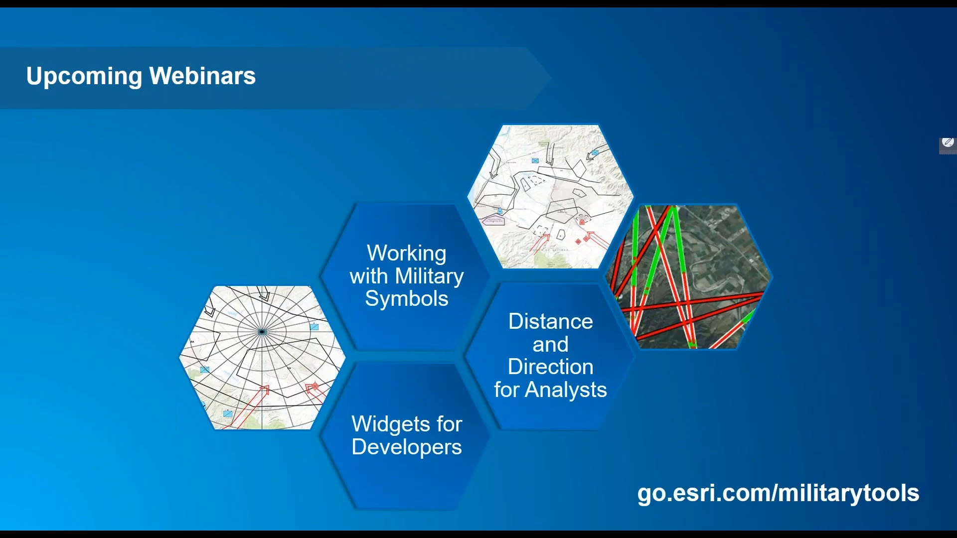